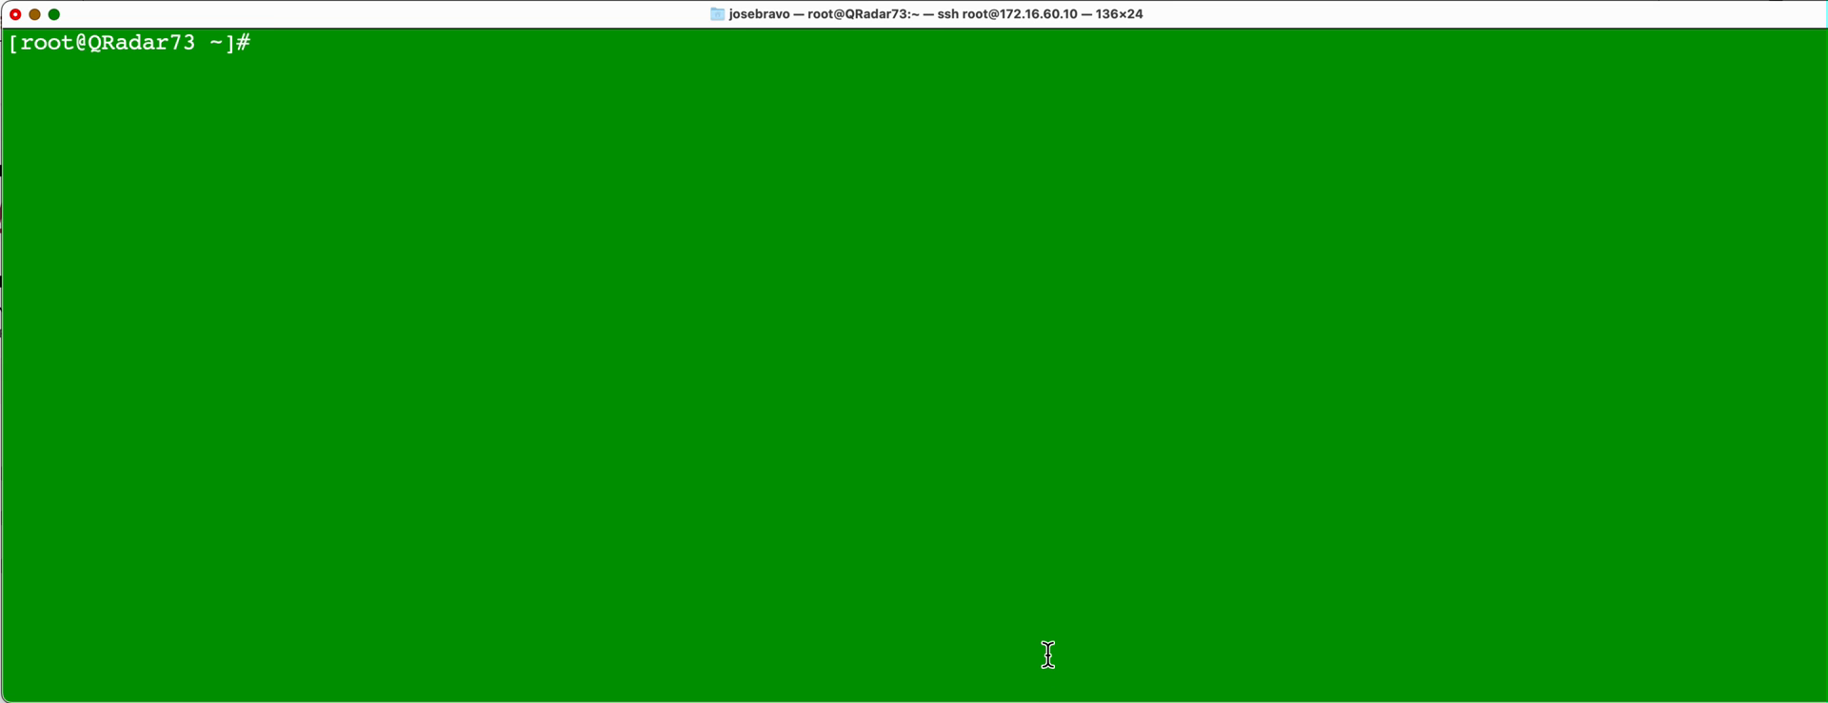
Step: Run top to monitor CPU, memory and load, and highlight the load average value
{"action": "type", "text": "top"}
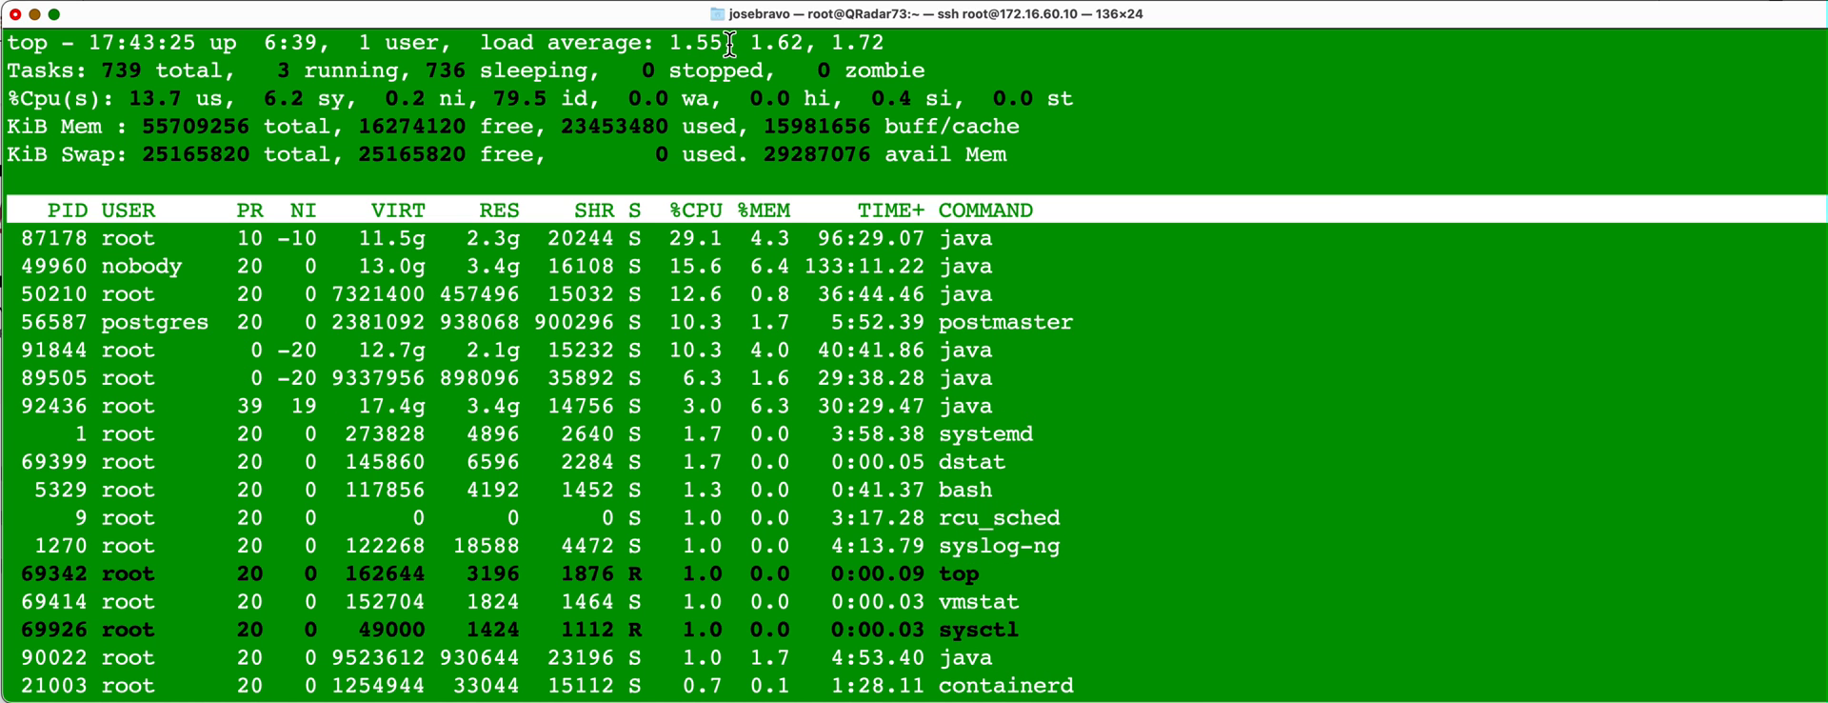
{"action": "double_click", "coordinate": [695, 43]}
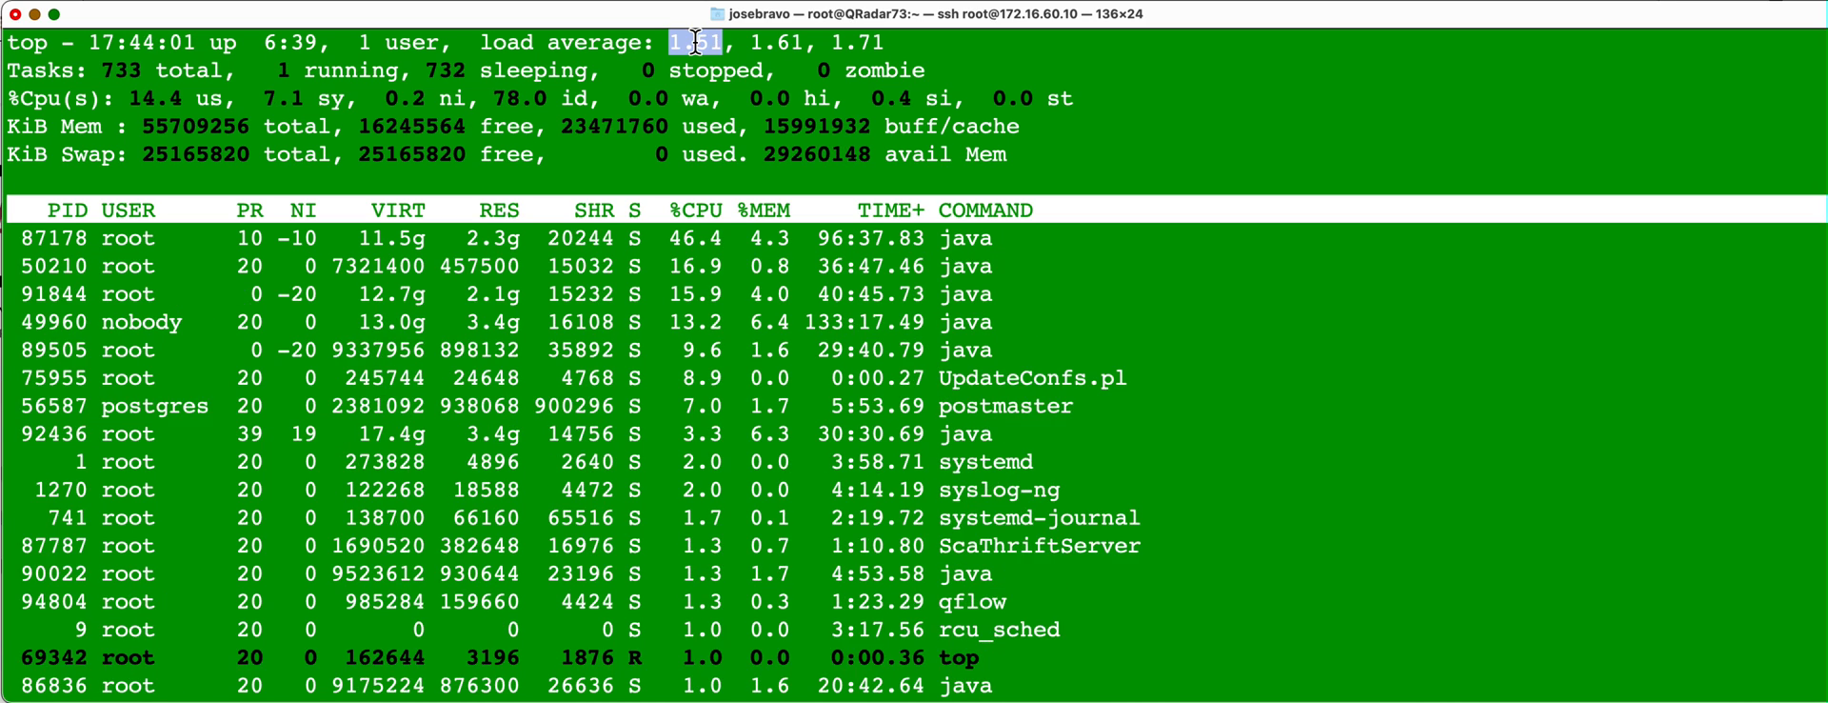
{"action": "mouse_move", "coordinate": [716, 98]}
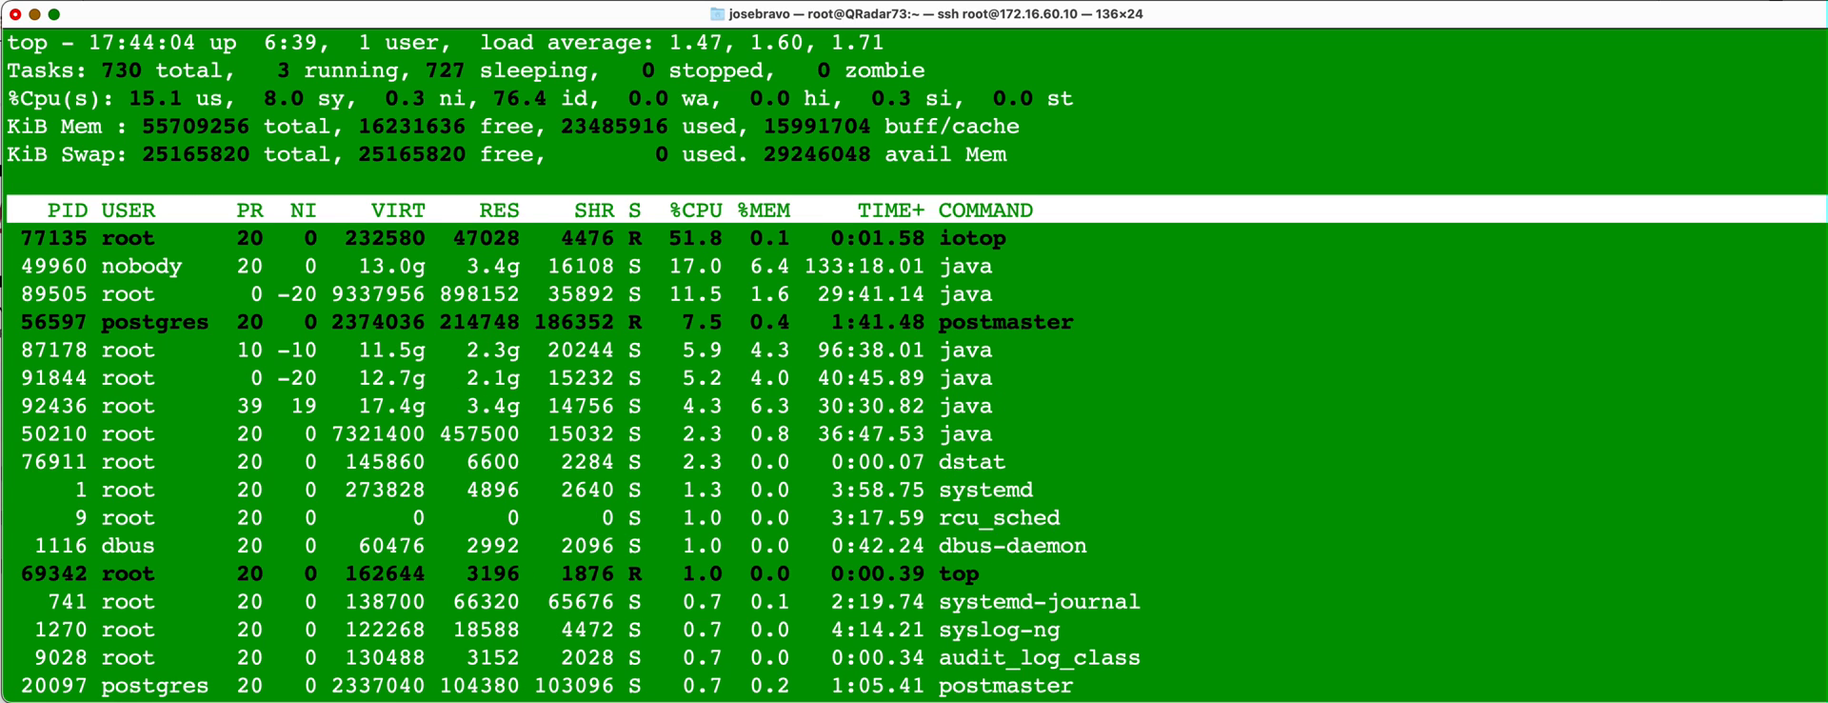
Step: Quit top, change to /opt/qradar/support, and enter ./qappmanager at the prompt
{"action": "key", "text": "q"}
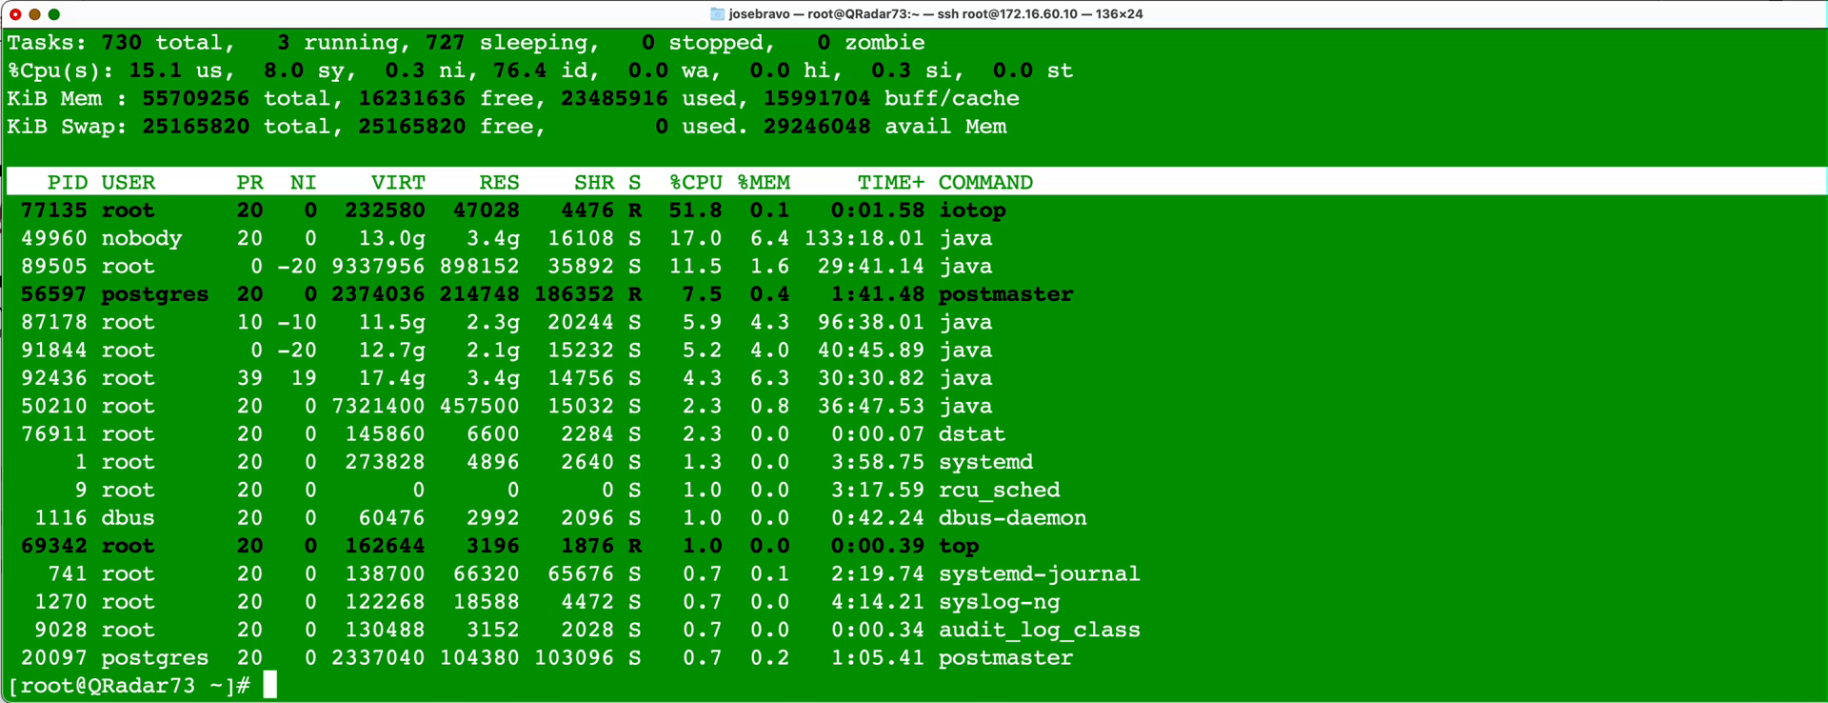
{"action": "type", "text": "cd /"}
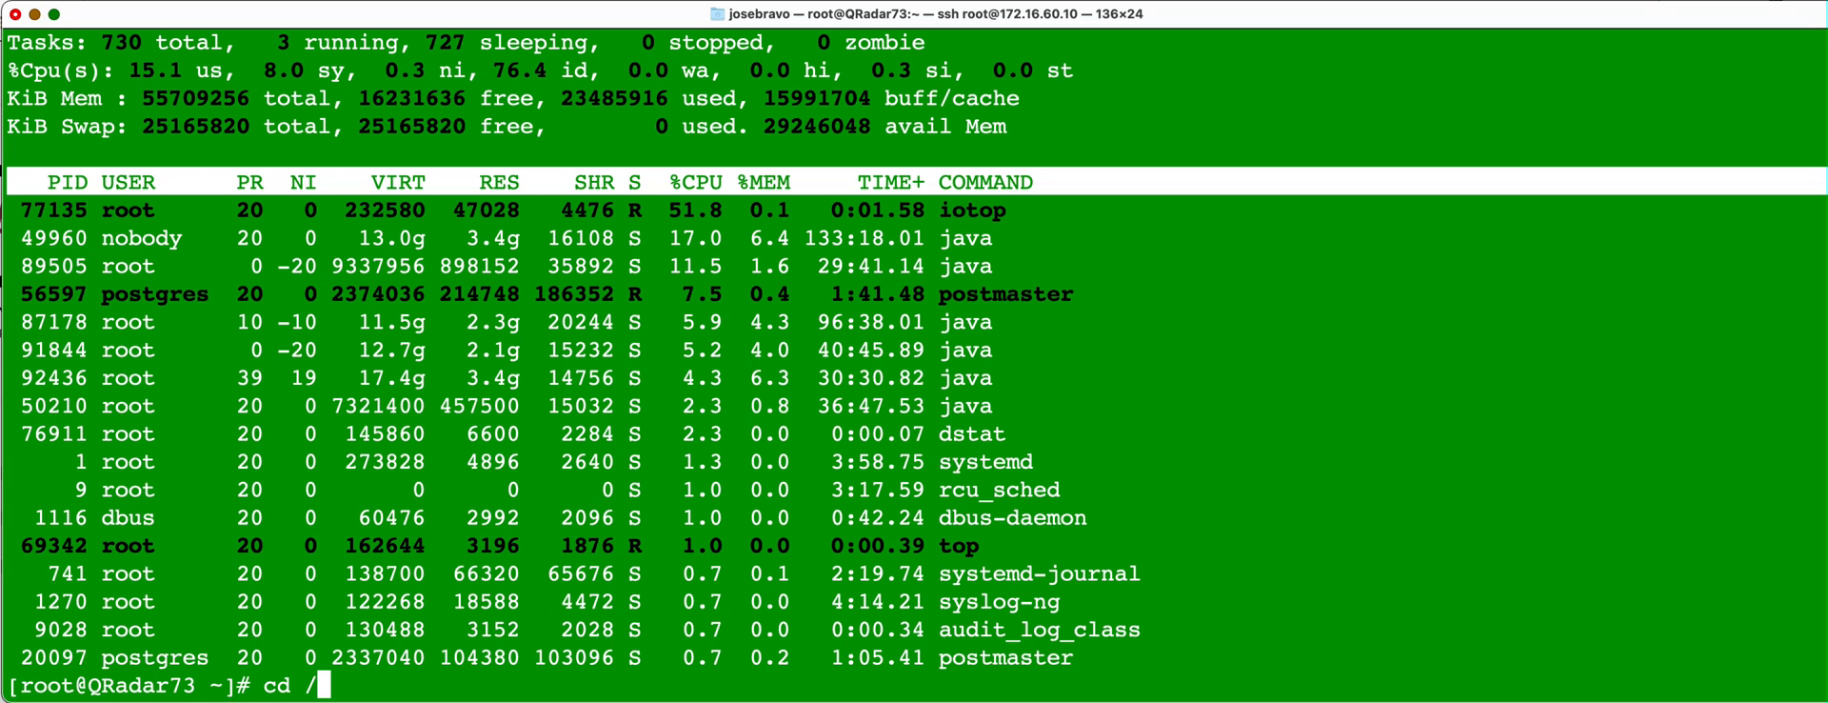
{"action": "type", "text": "opt/qradar/support/"}
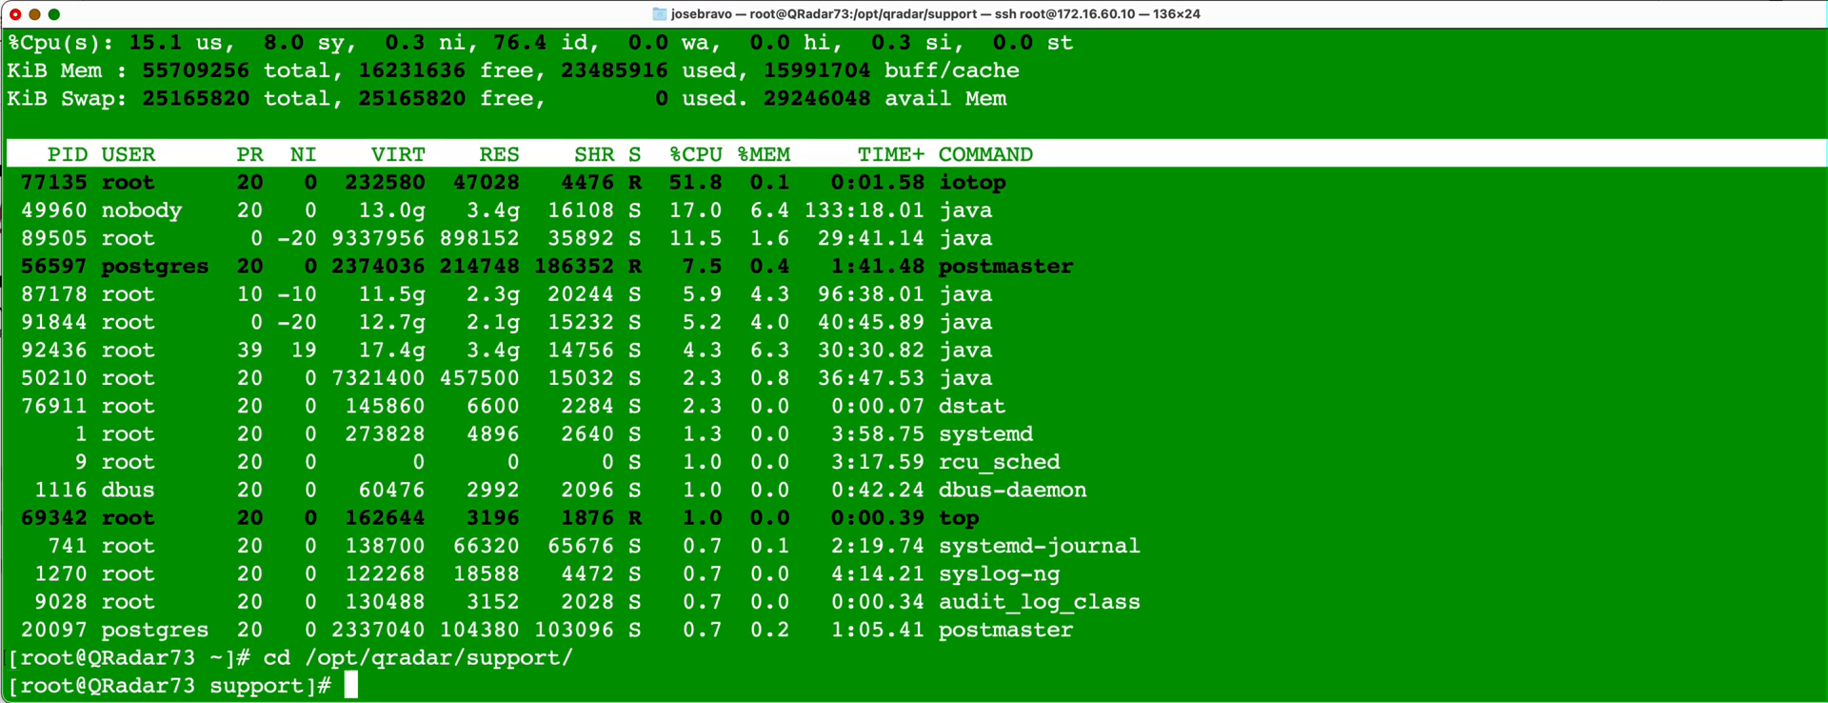
{"action": "type", "text": "./"}
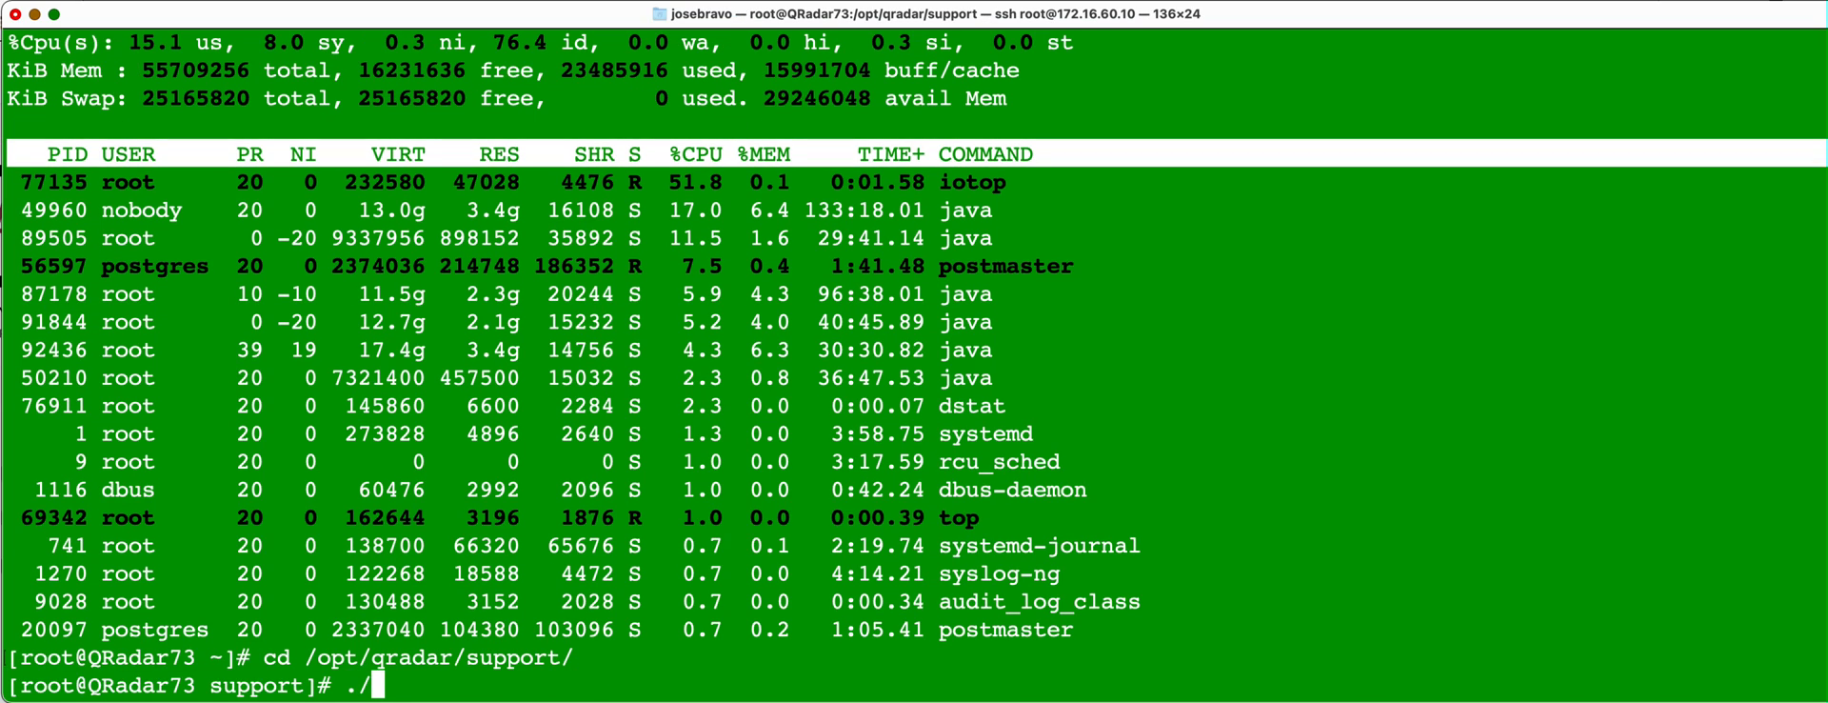
{"action": "type", "text": "qapp"}
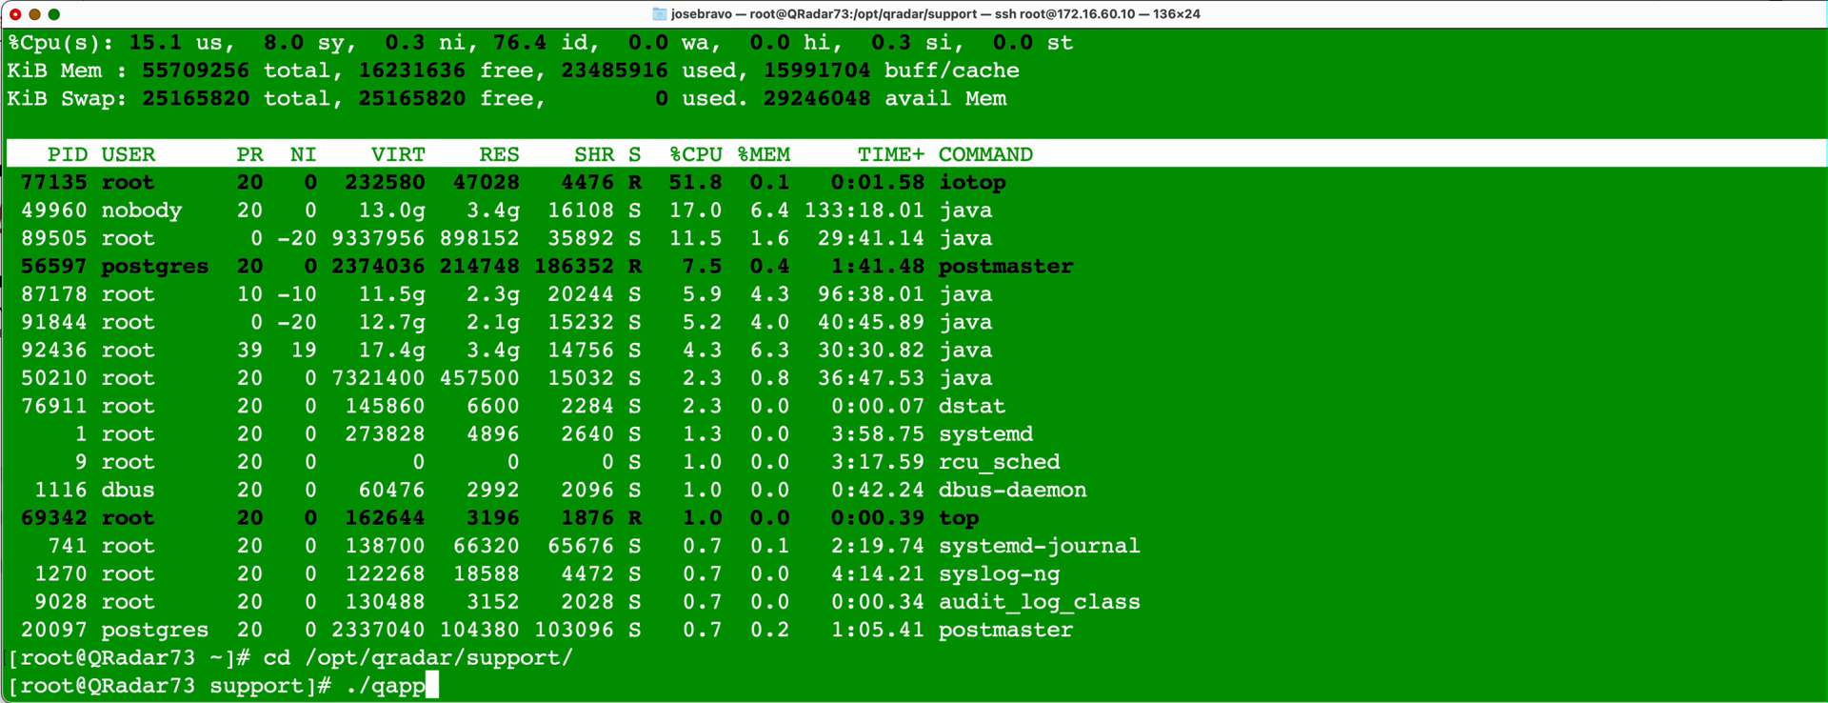
{"action": "type", "text": "manager"}
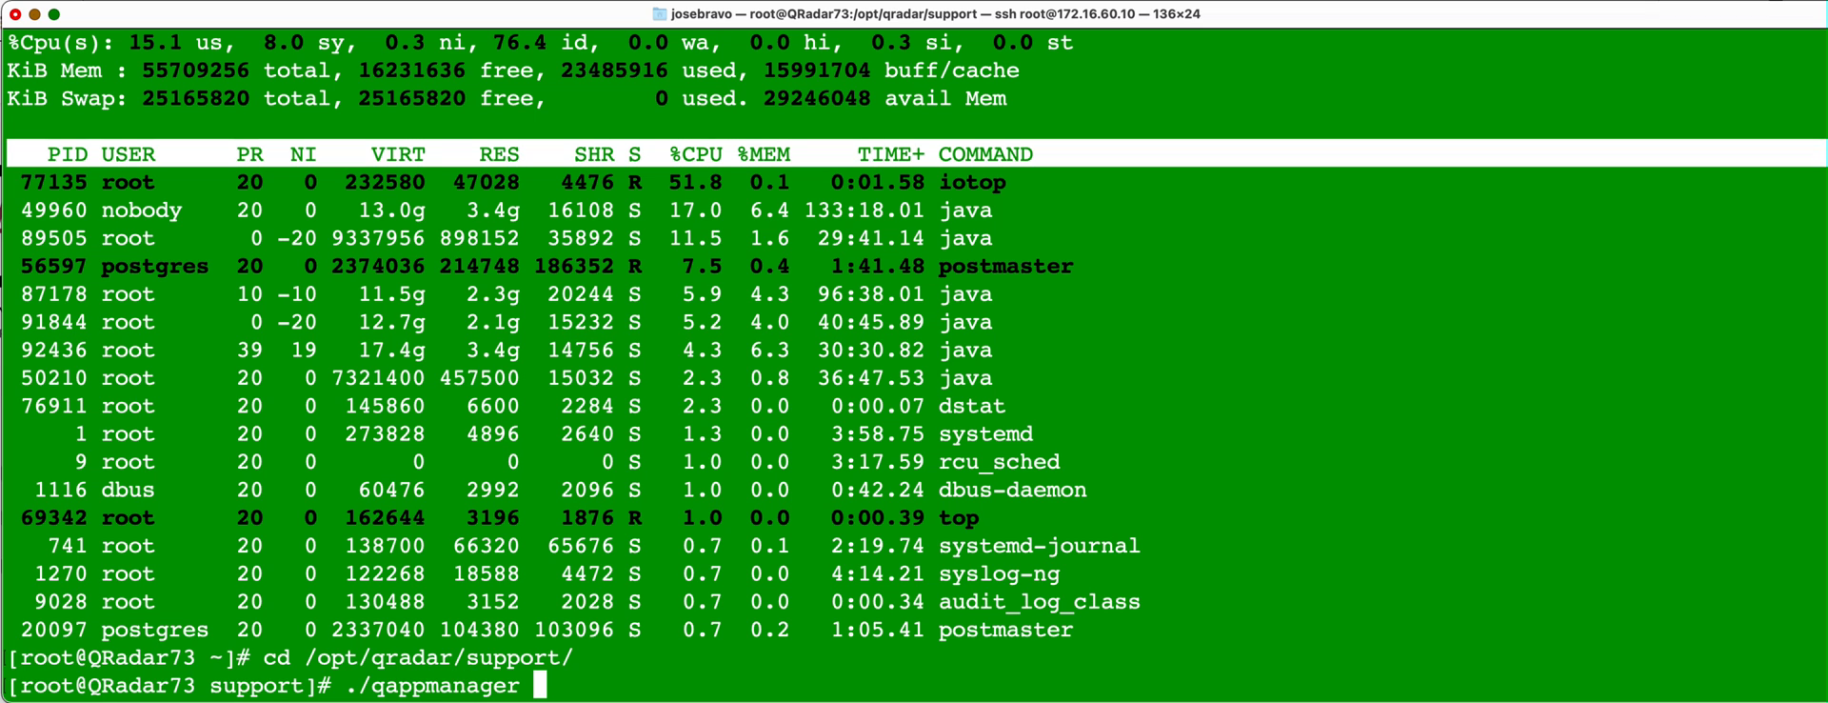
Step: Run qappmanager and scroll through all app instances with their status and memory
{"action": "key", "text": "Return"}
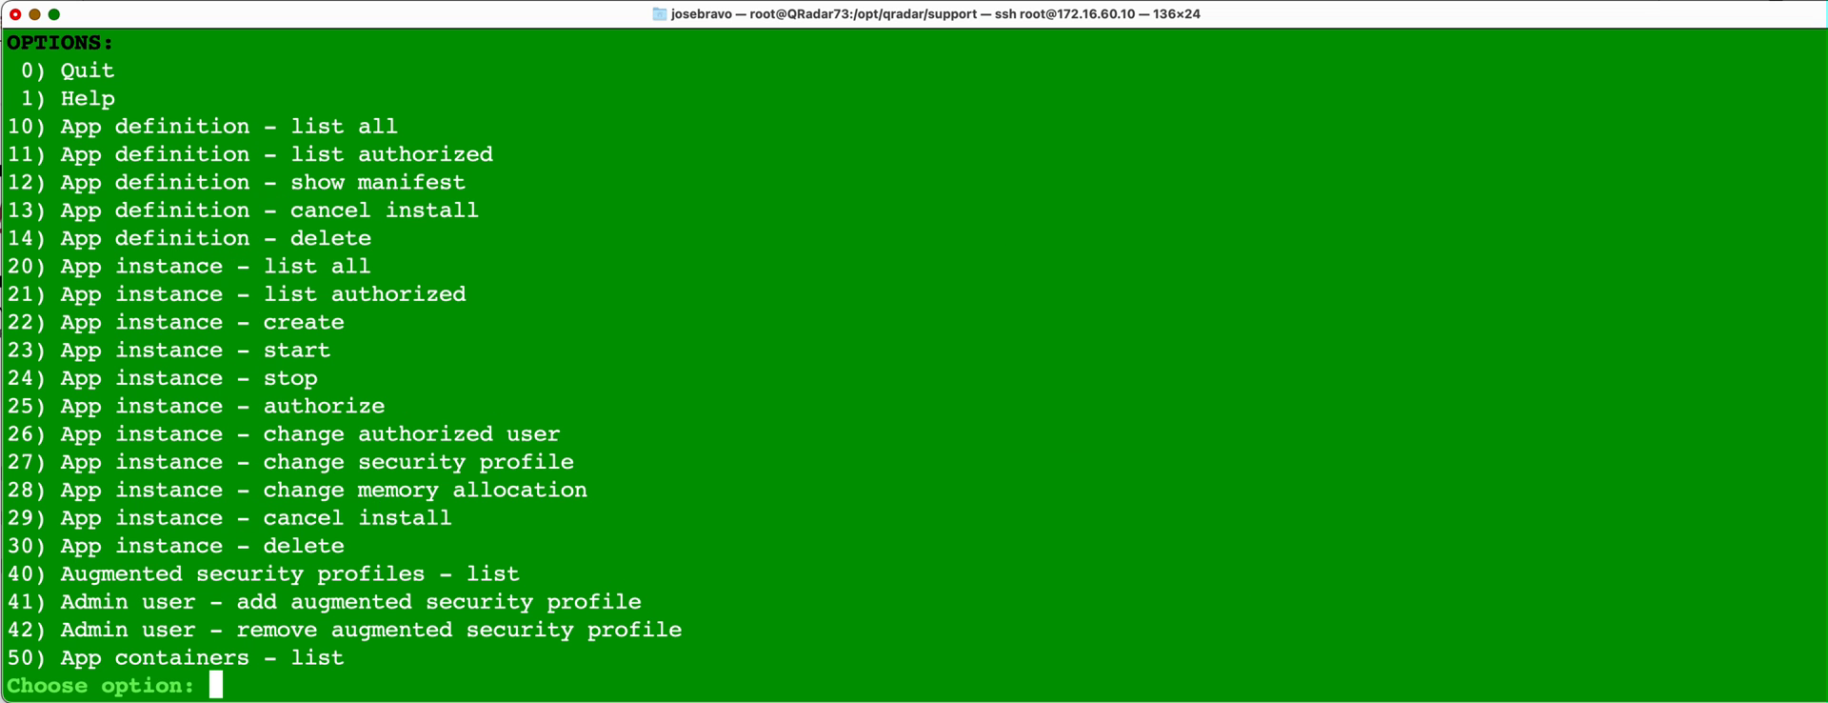
{"action": "mouse_move", "coordinate": [773, 322]}
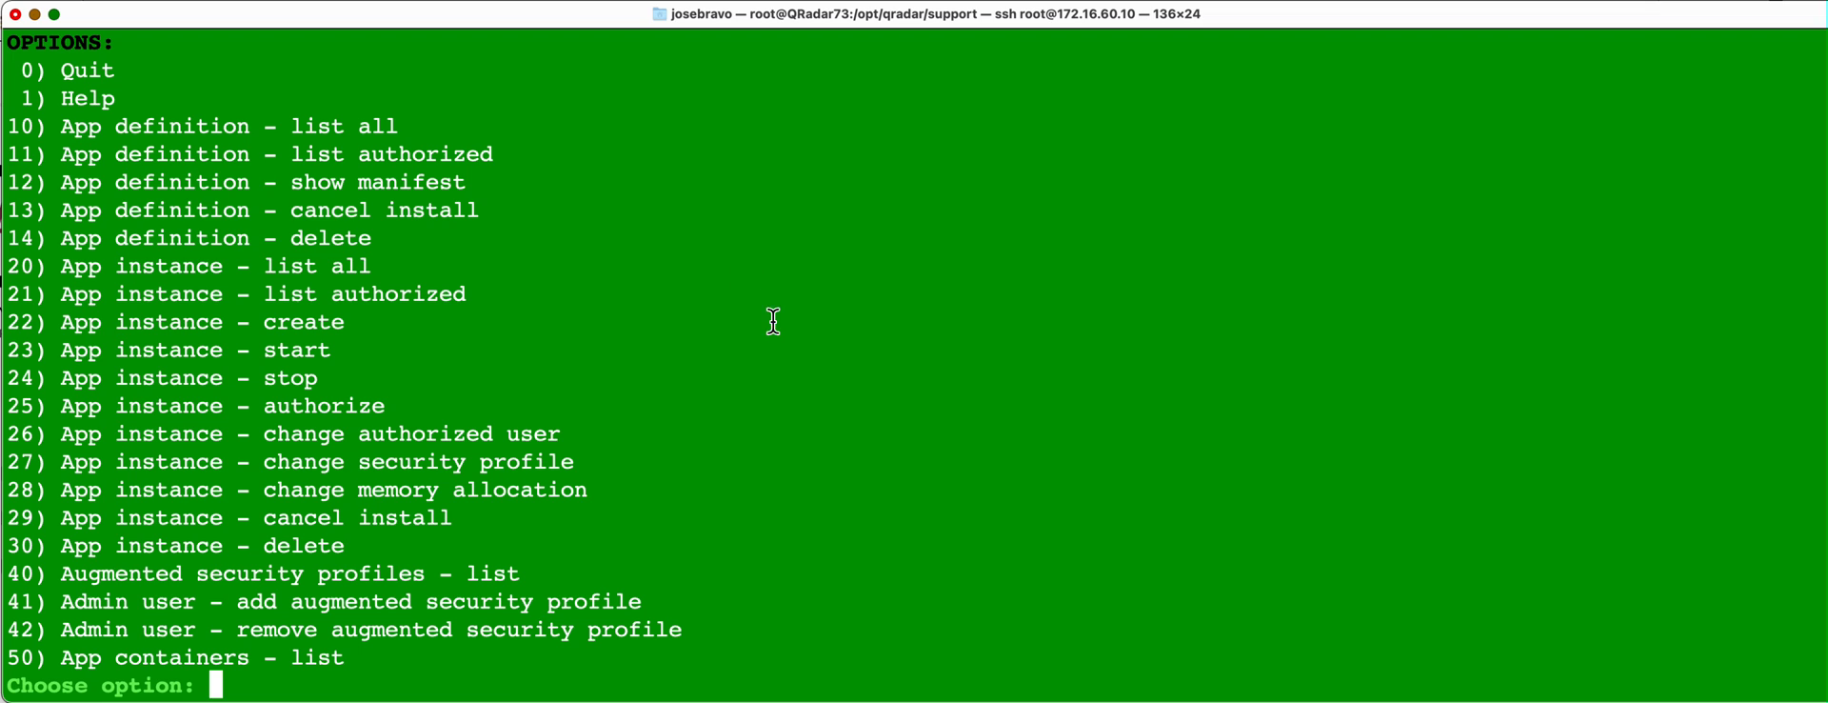
{"action": "mouse_move", "coordinate": [784, 460]}
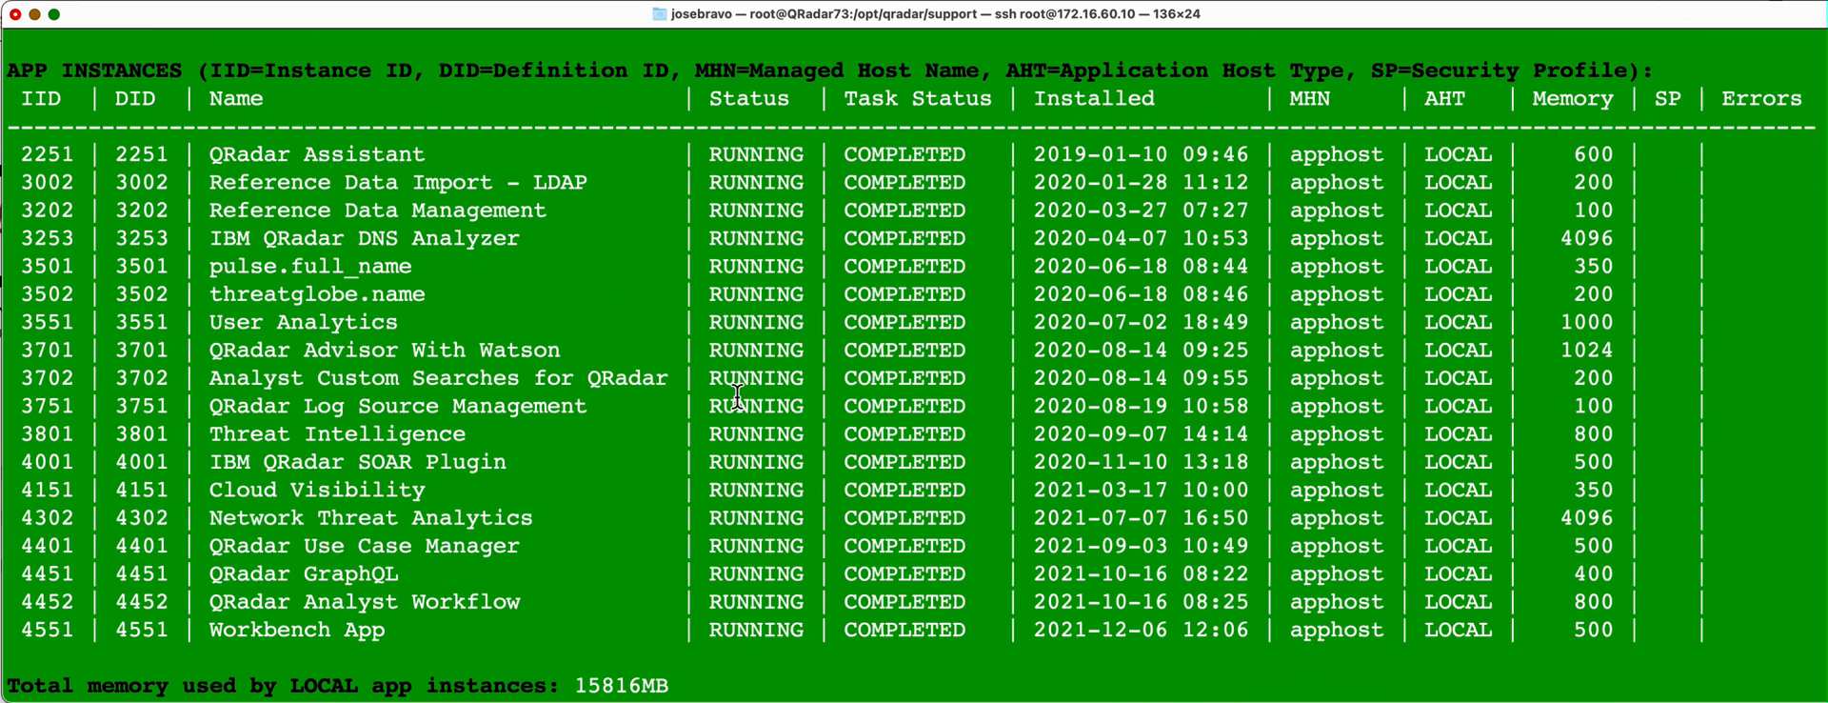
{"action": "mouse_move", "coordinate": [767, 546]}
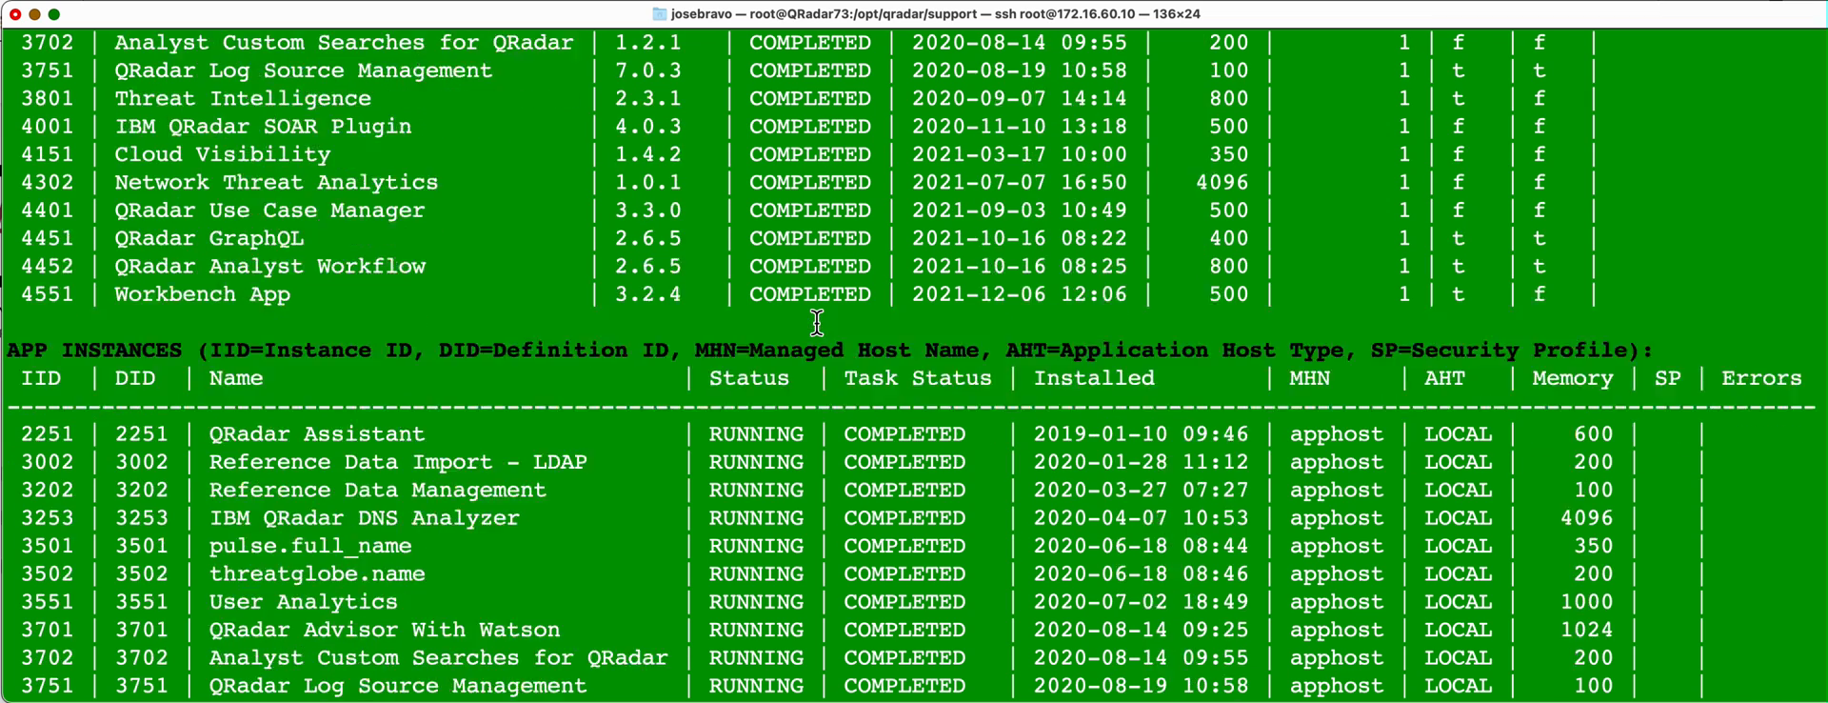
{"action": "scroll", "scroll_direction": "down", "scroll_amount": 3}
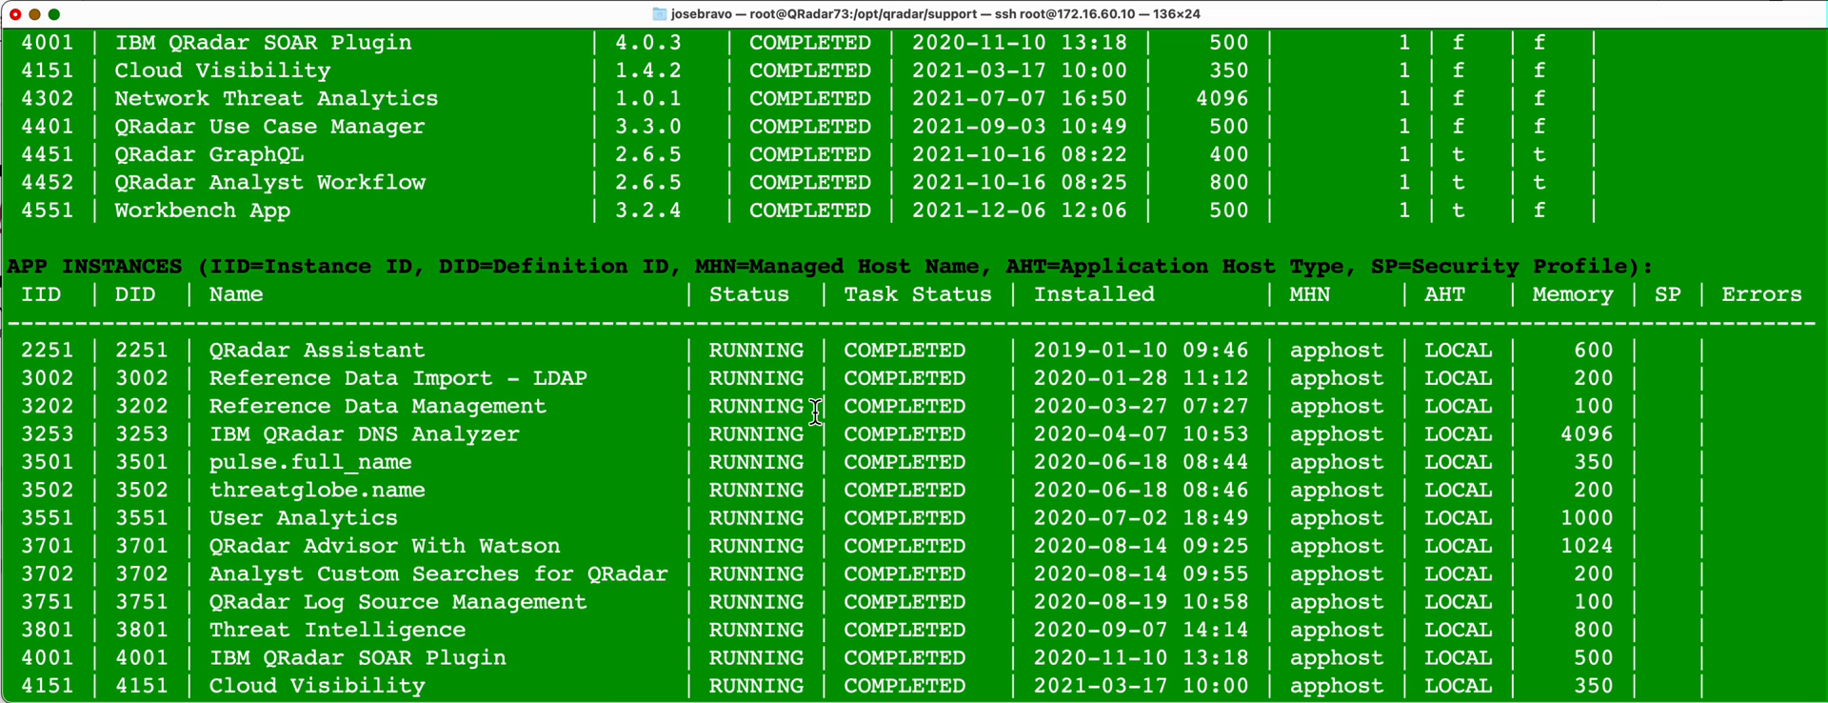
{"action": "scroll", "scroll_direction": "down", "scroll_amount": 3}
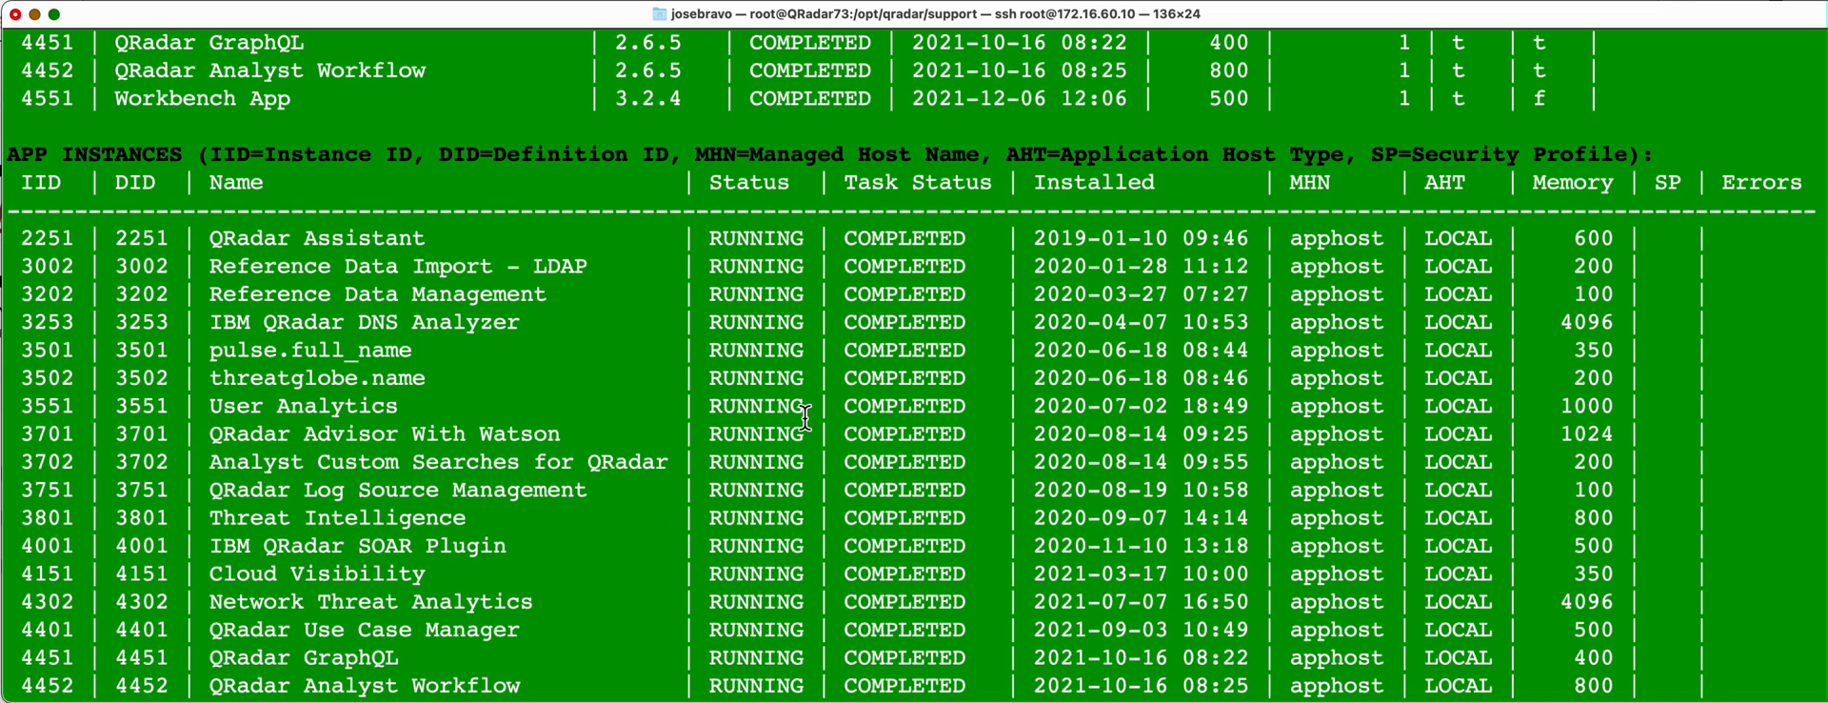
{"action": "scroll", "scroll_direction": "down", "scroll_amount": 3}
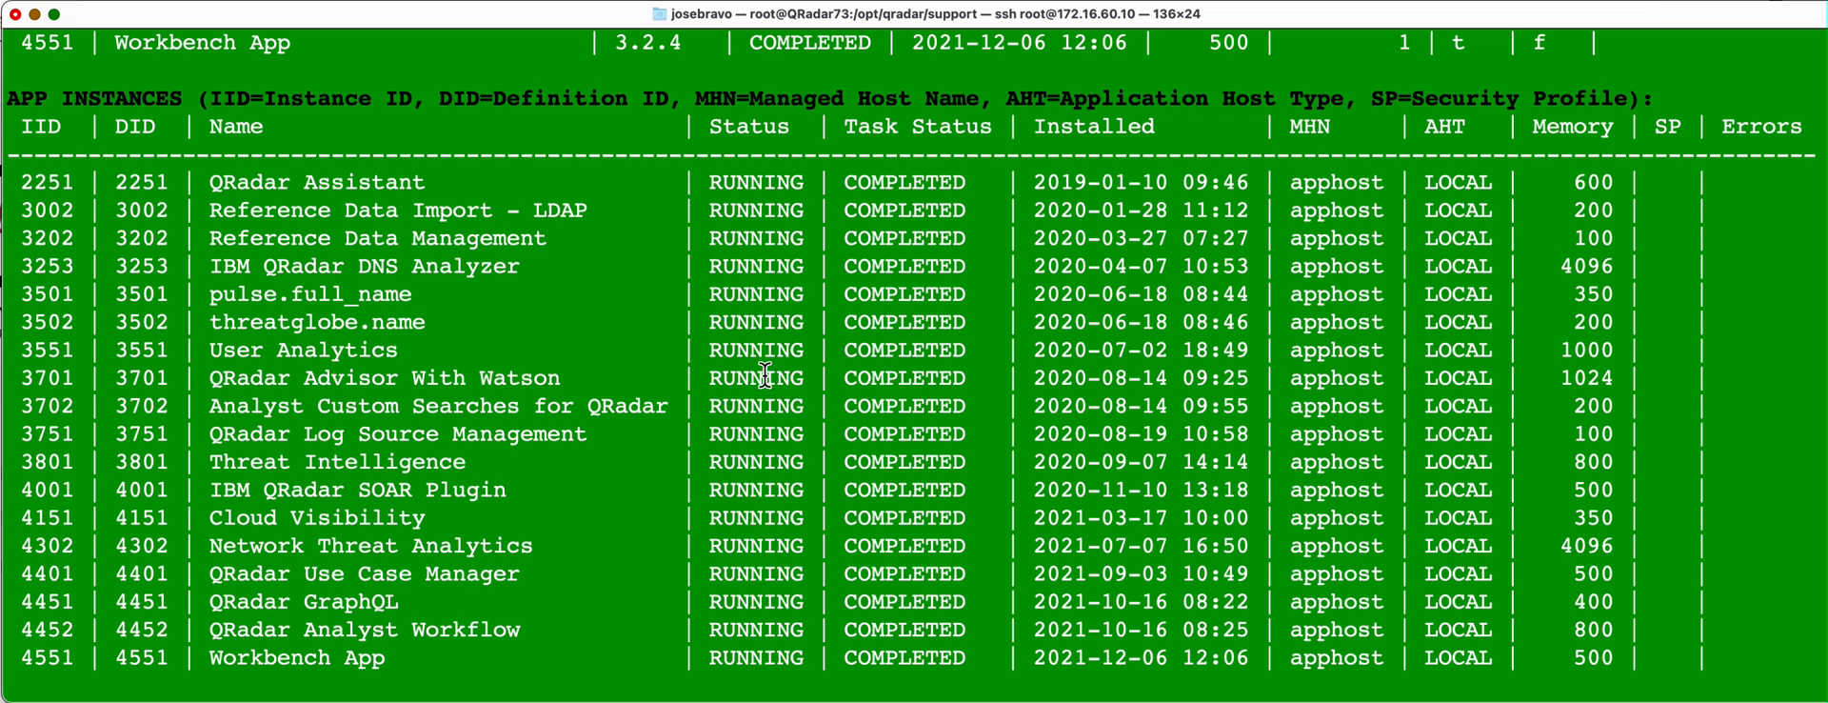
{"action": "mouse_move", "coordinate": [763, 322]}
{"action": "type", "text": "0"}
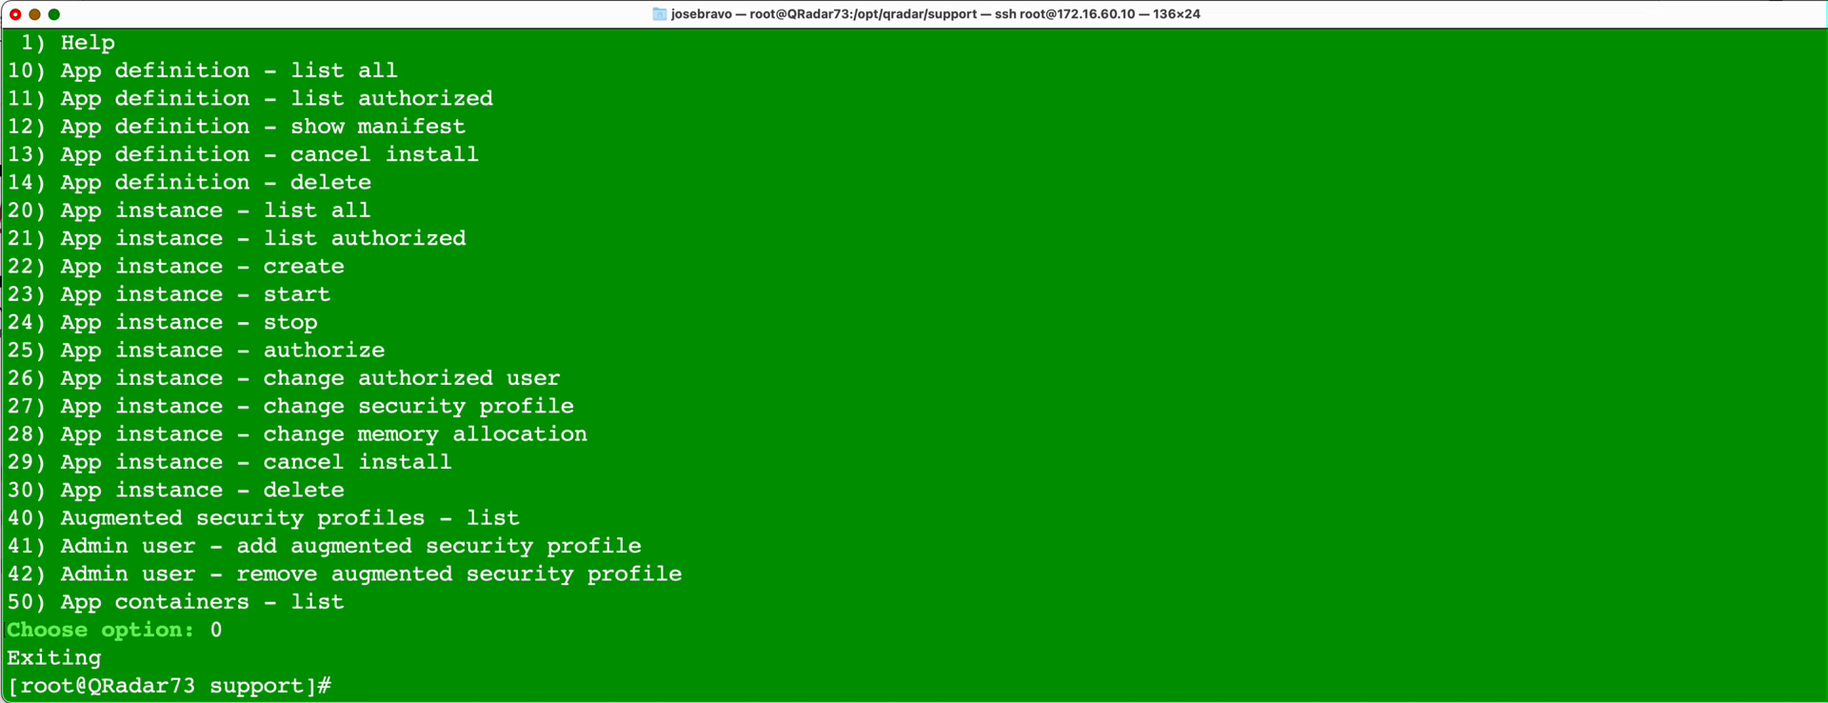
{"action": "mouse_move", "coordinate": [744, 319]}
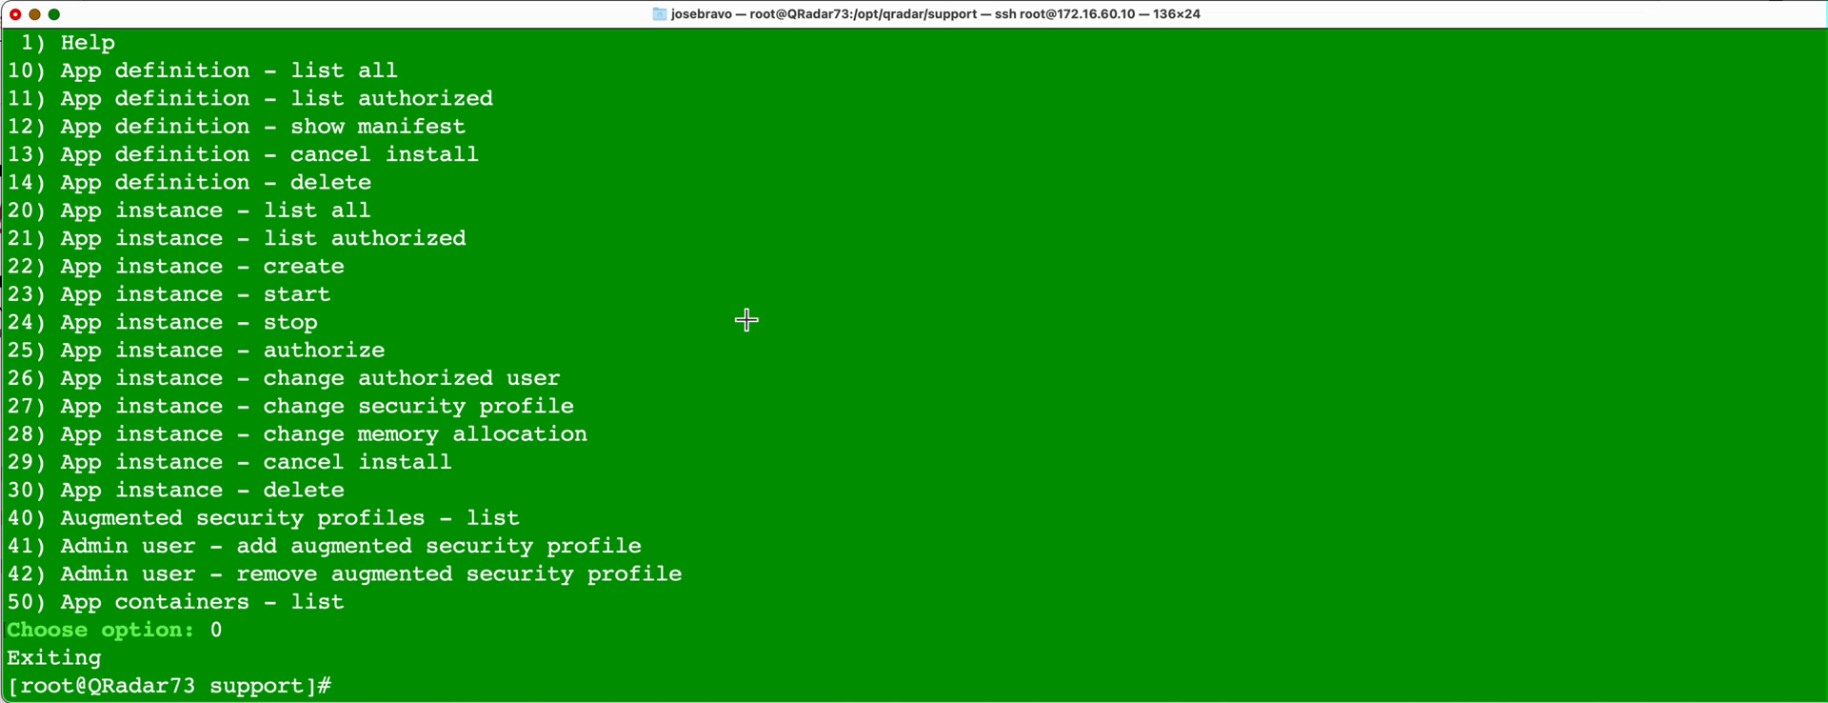
Step: Run ./threadTop.sh and scroll through the per-service thread listing to the 3177 total
{"action": "type", "text": "./"}
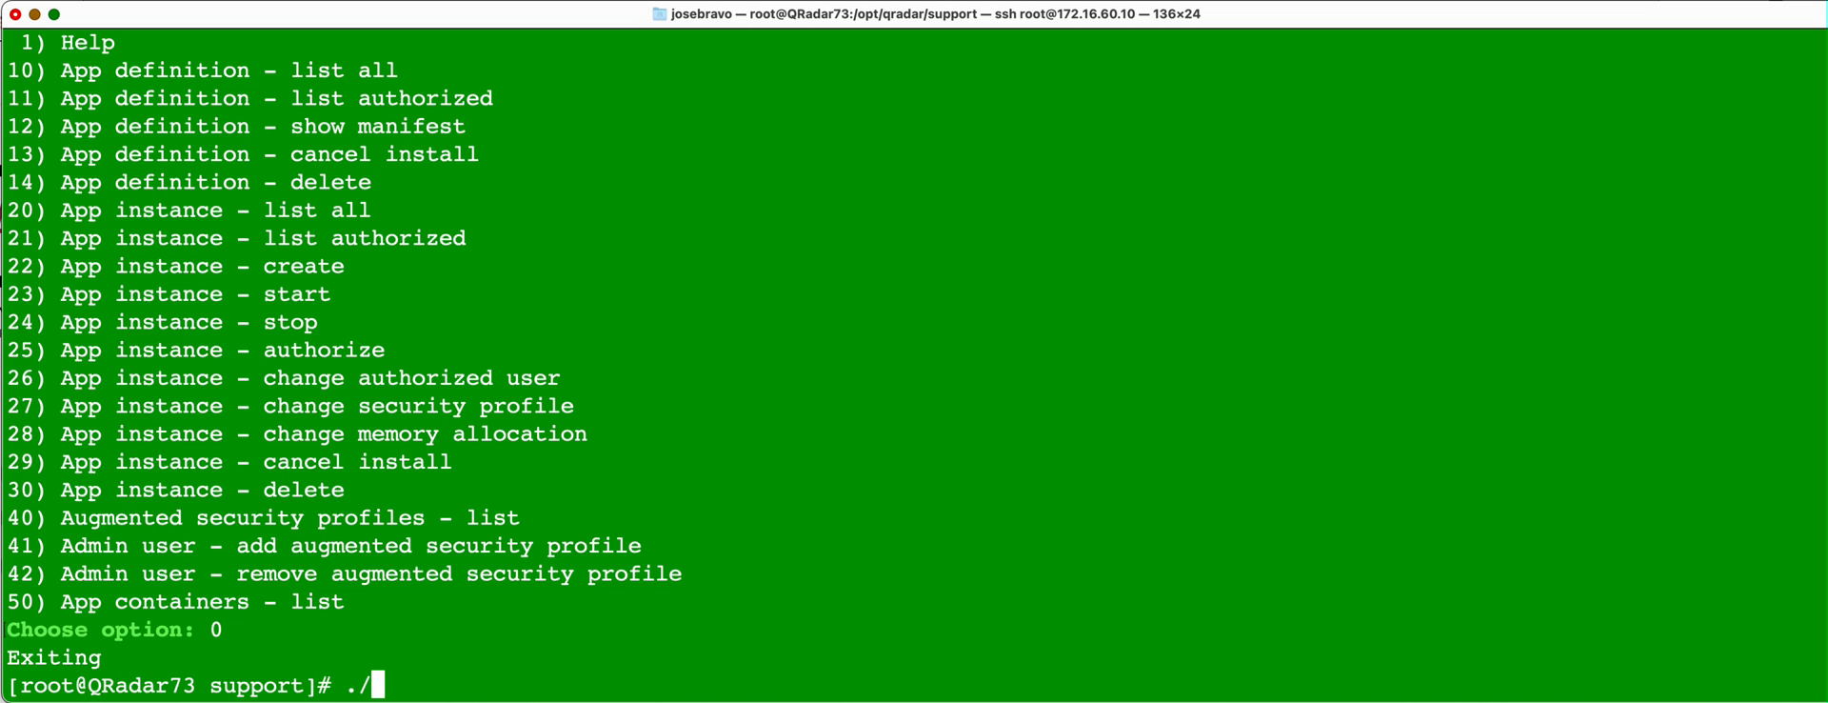
{"action": "type", "text": "thread"}
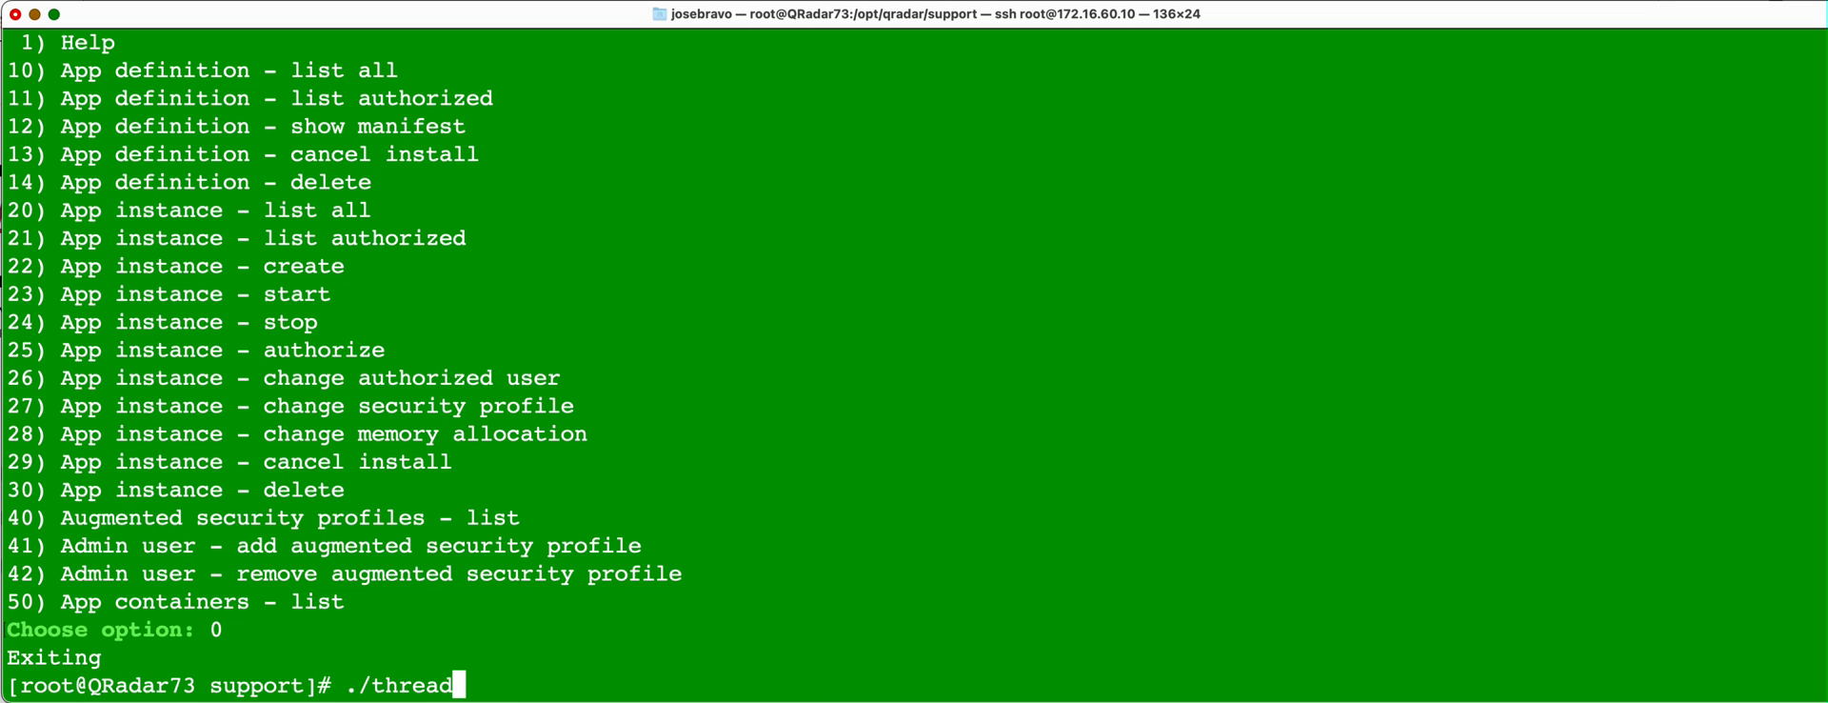
{"action": "type", "text": "Top.sh"}
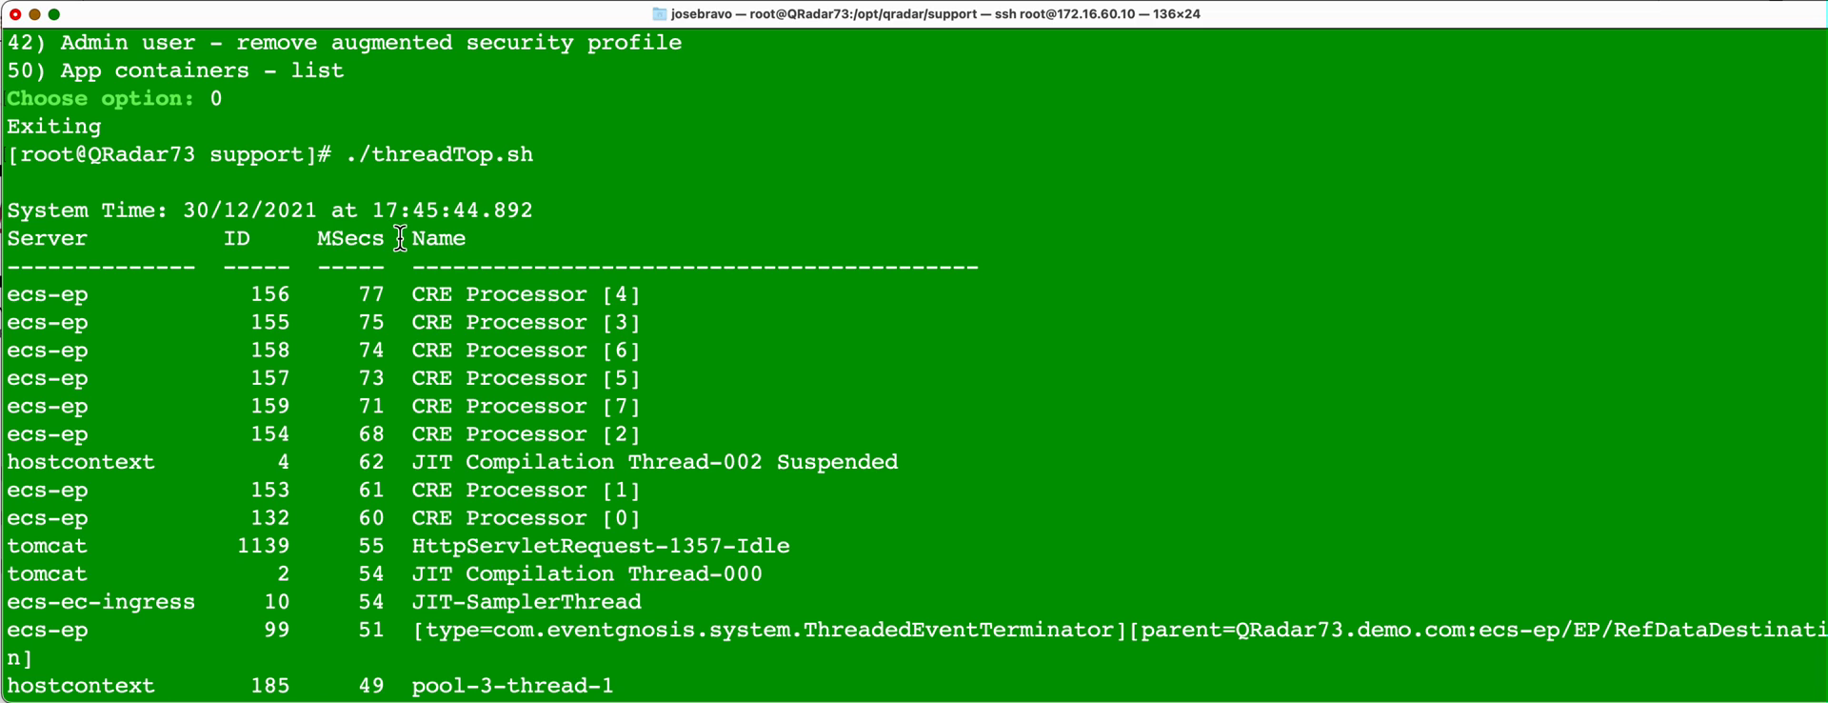
{"action": "scroll", "scroll_direction": "down", "scroll_amount": 3}
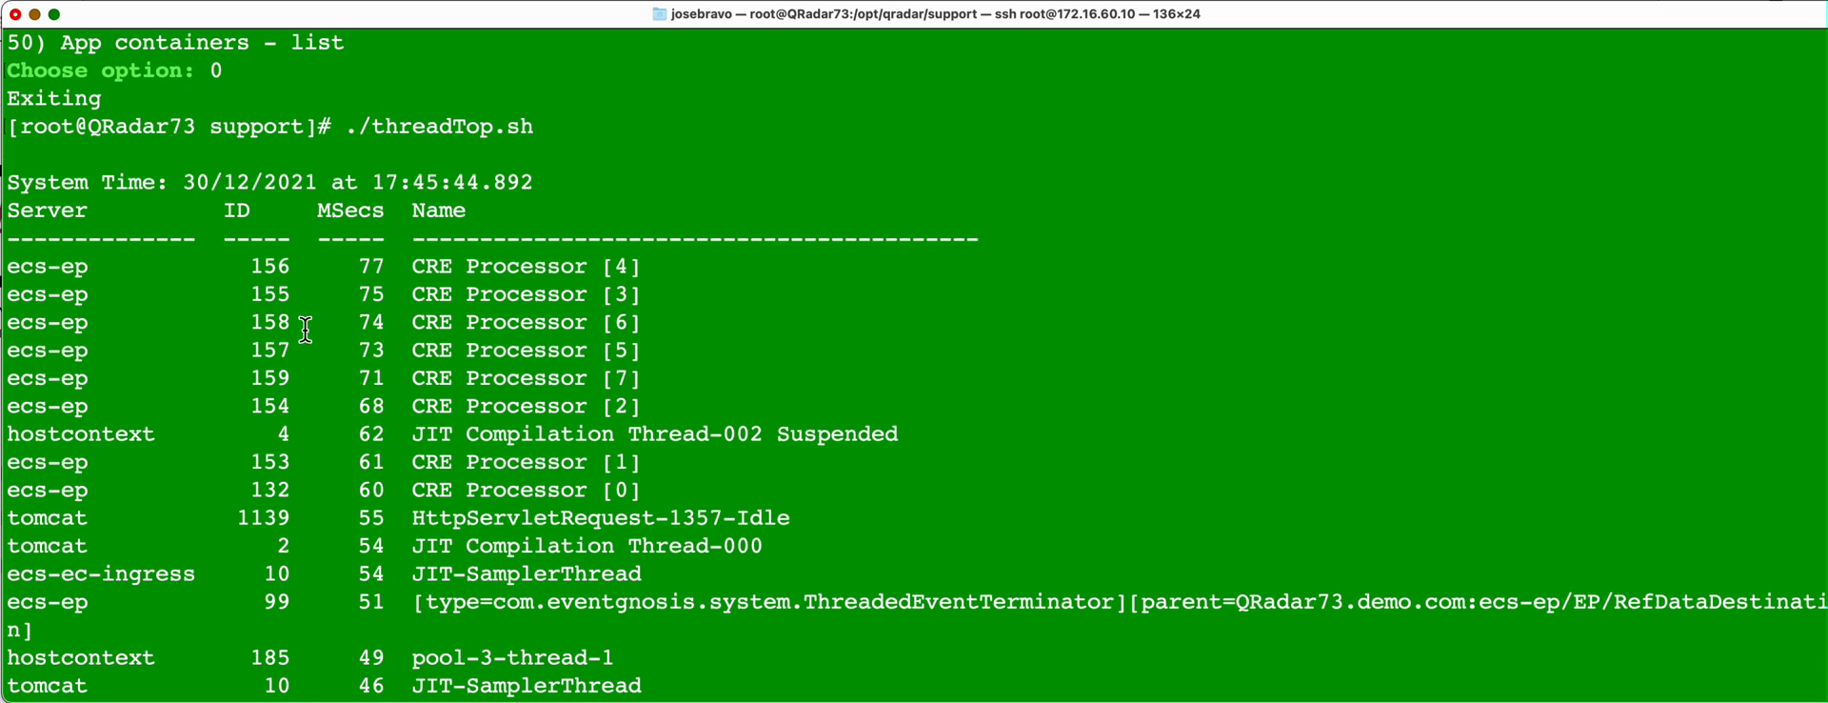
{"action": "mouse_move", "coordinate": [146, 466]}
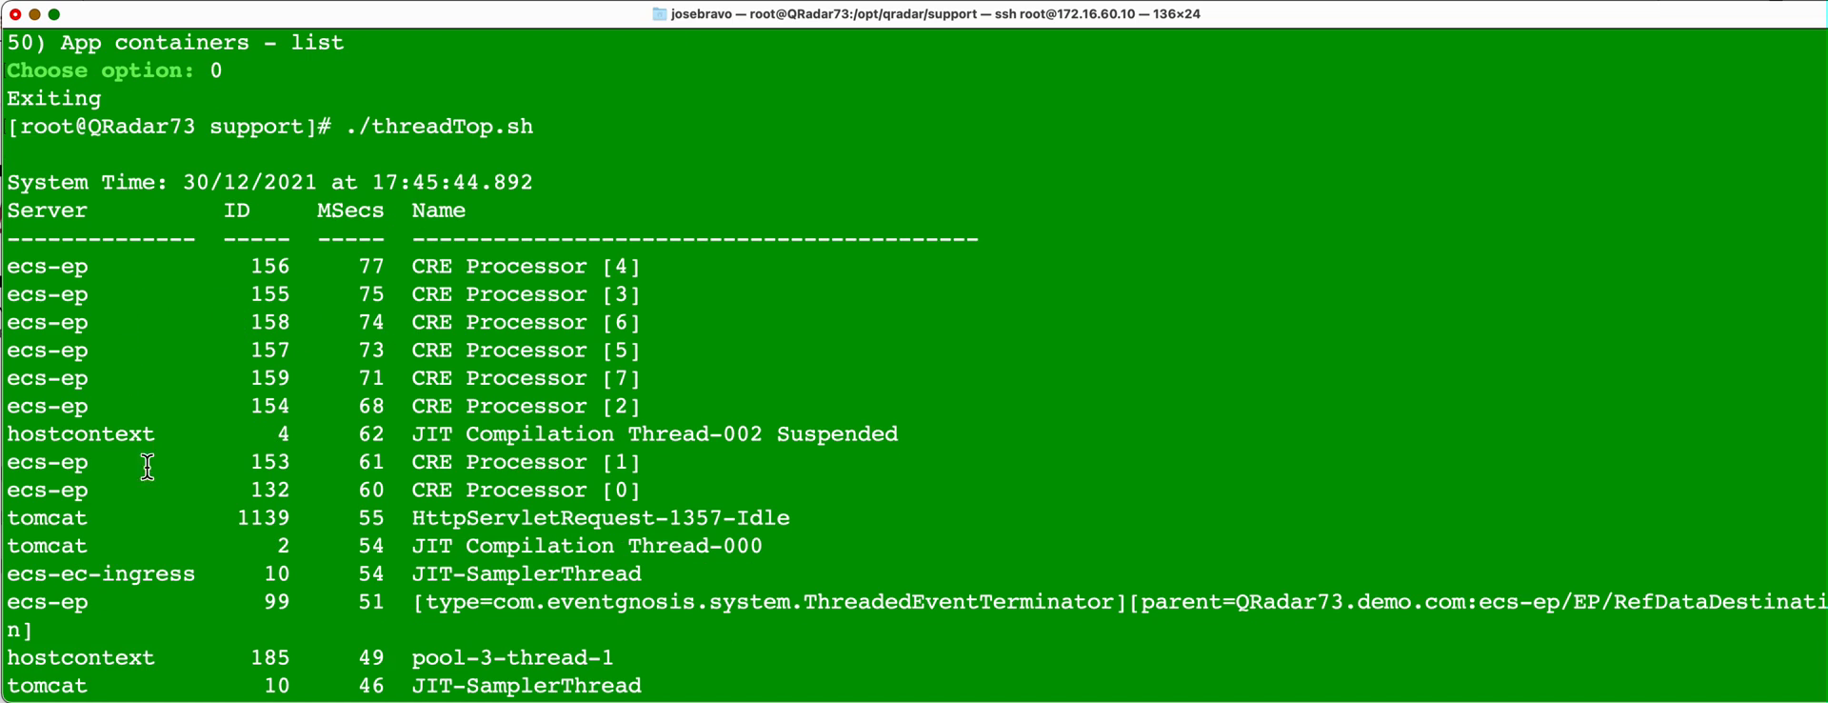
{"action": "mouse_move", "coordinate": [82, 514]}
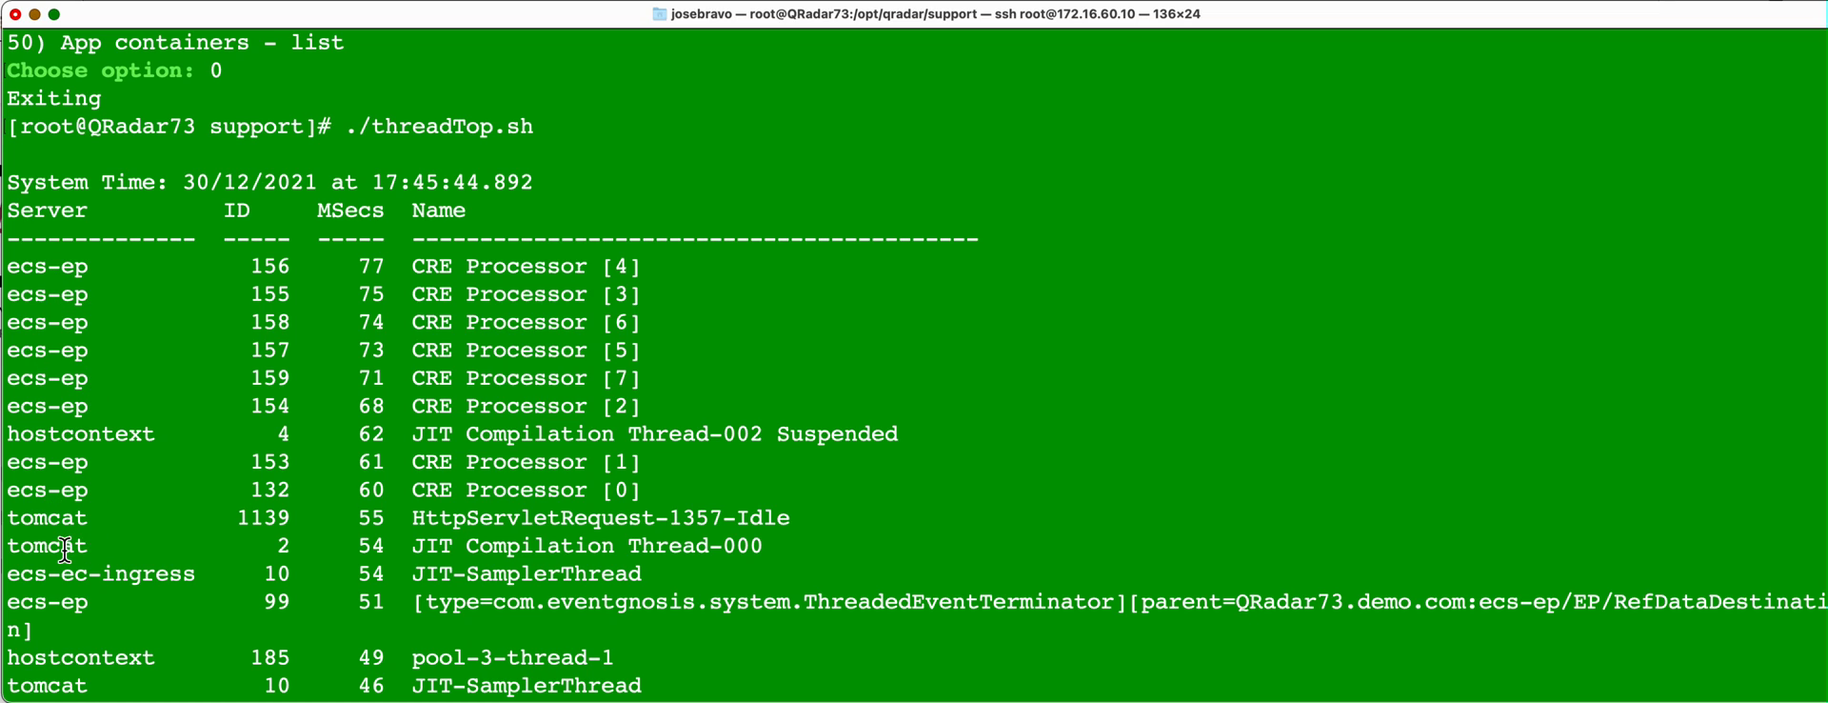
{"action": "mouse_move", "coordinate": [131, 550]}
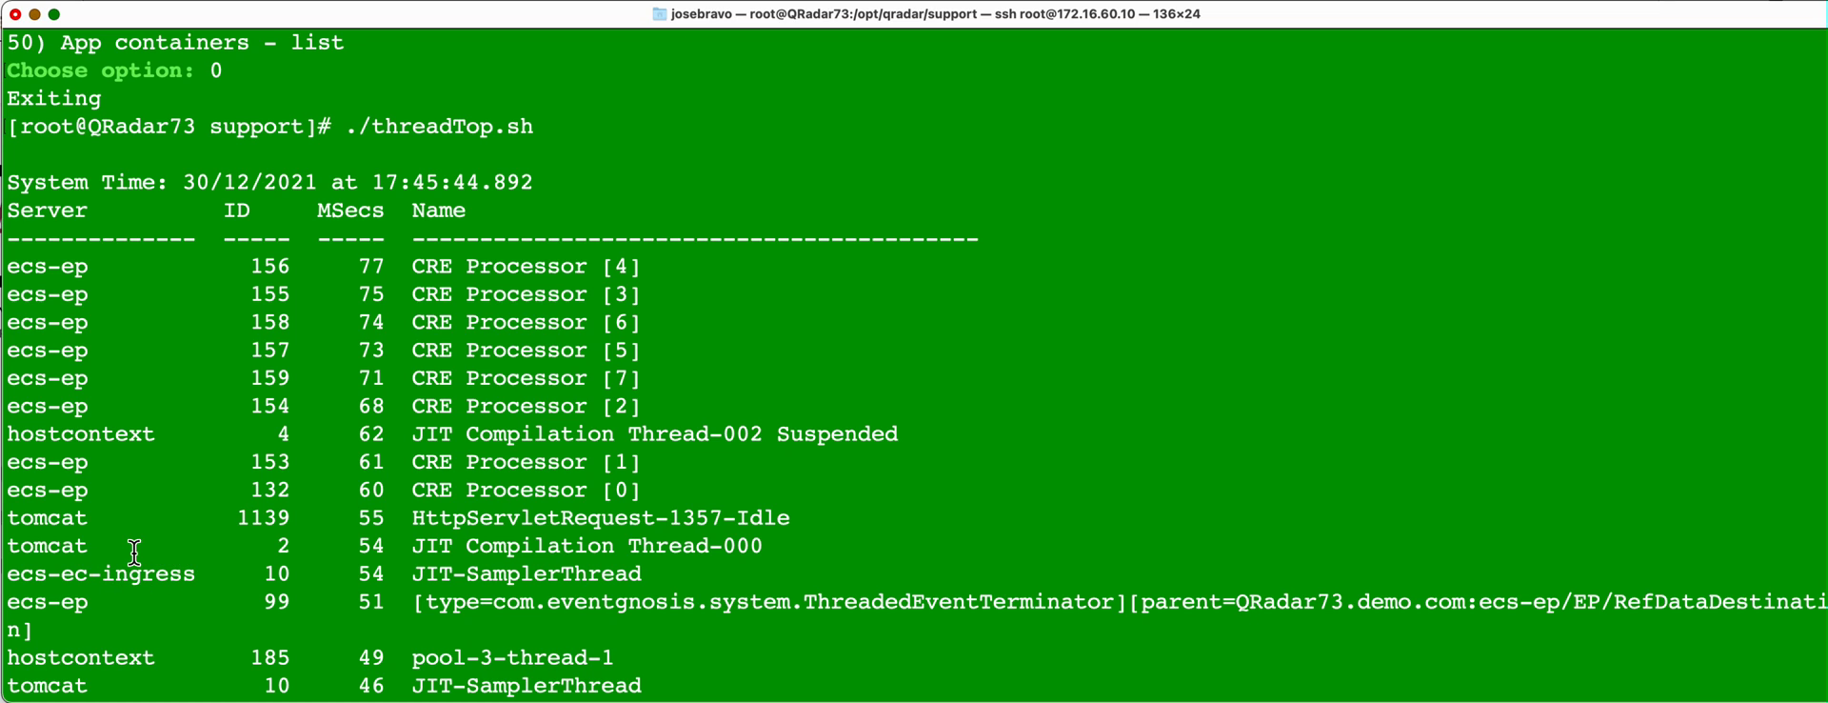
{"action": "mouse_move", "coordinate": [188, 392]}
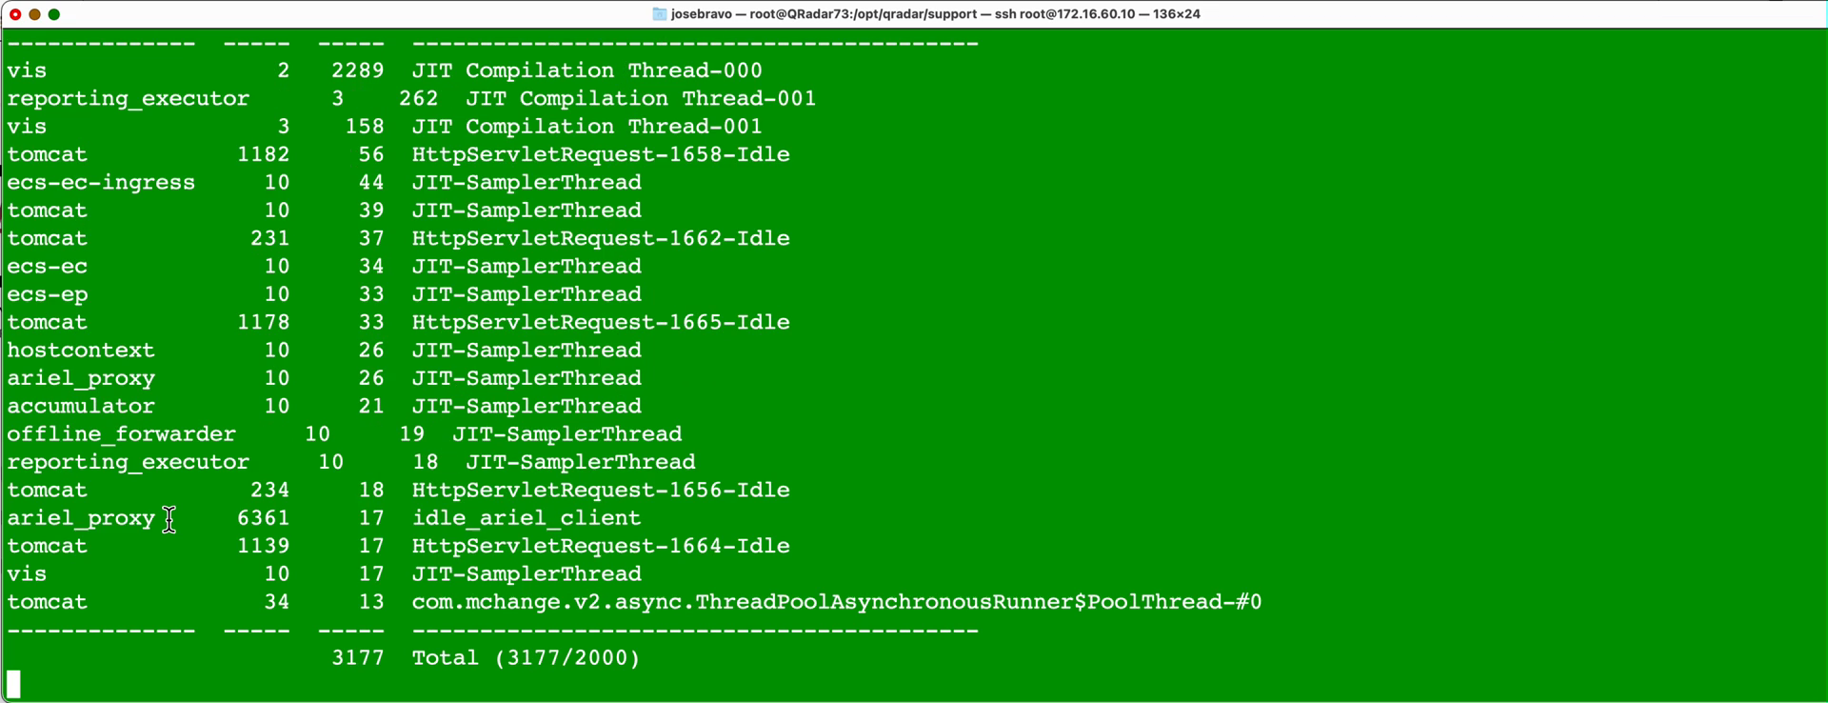
{"action": "mouse_move", "coordinate": [181, 324]}
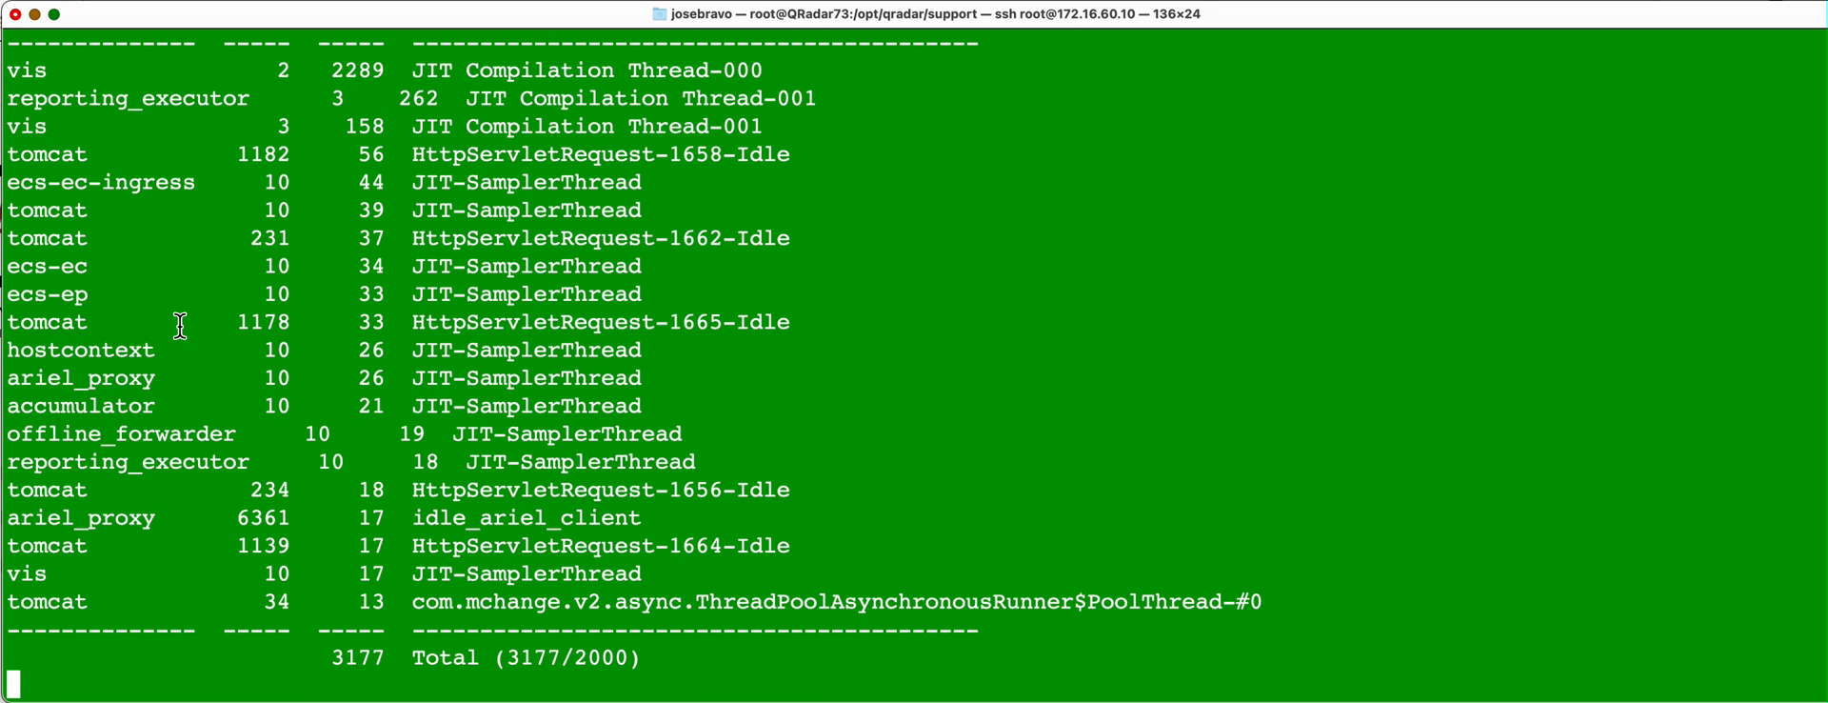
{"action": "mouse_move", "coordinate": [130, 377]}
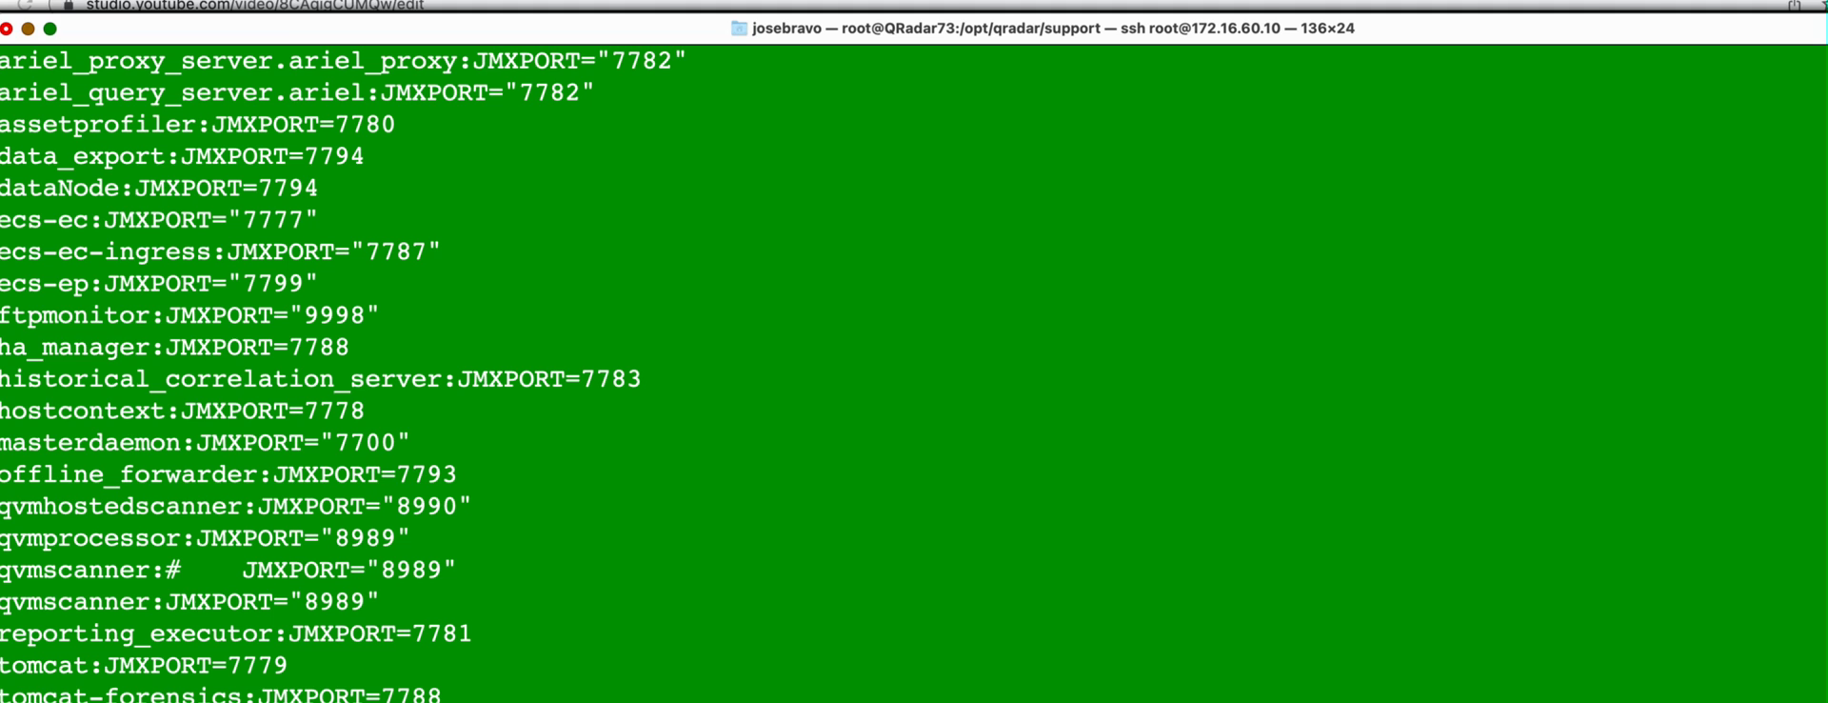
Step: Scroll through the service JMX ports, e.g. hostcontext 7778 and ecs-ec-ingress 7787
{"action": "scroll", "scroll_direction": "down", "scroll_amount": 3}
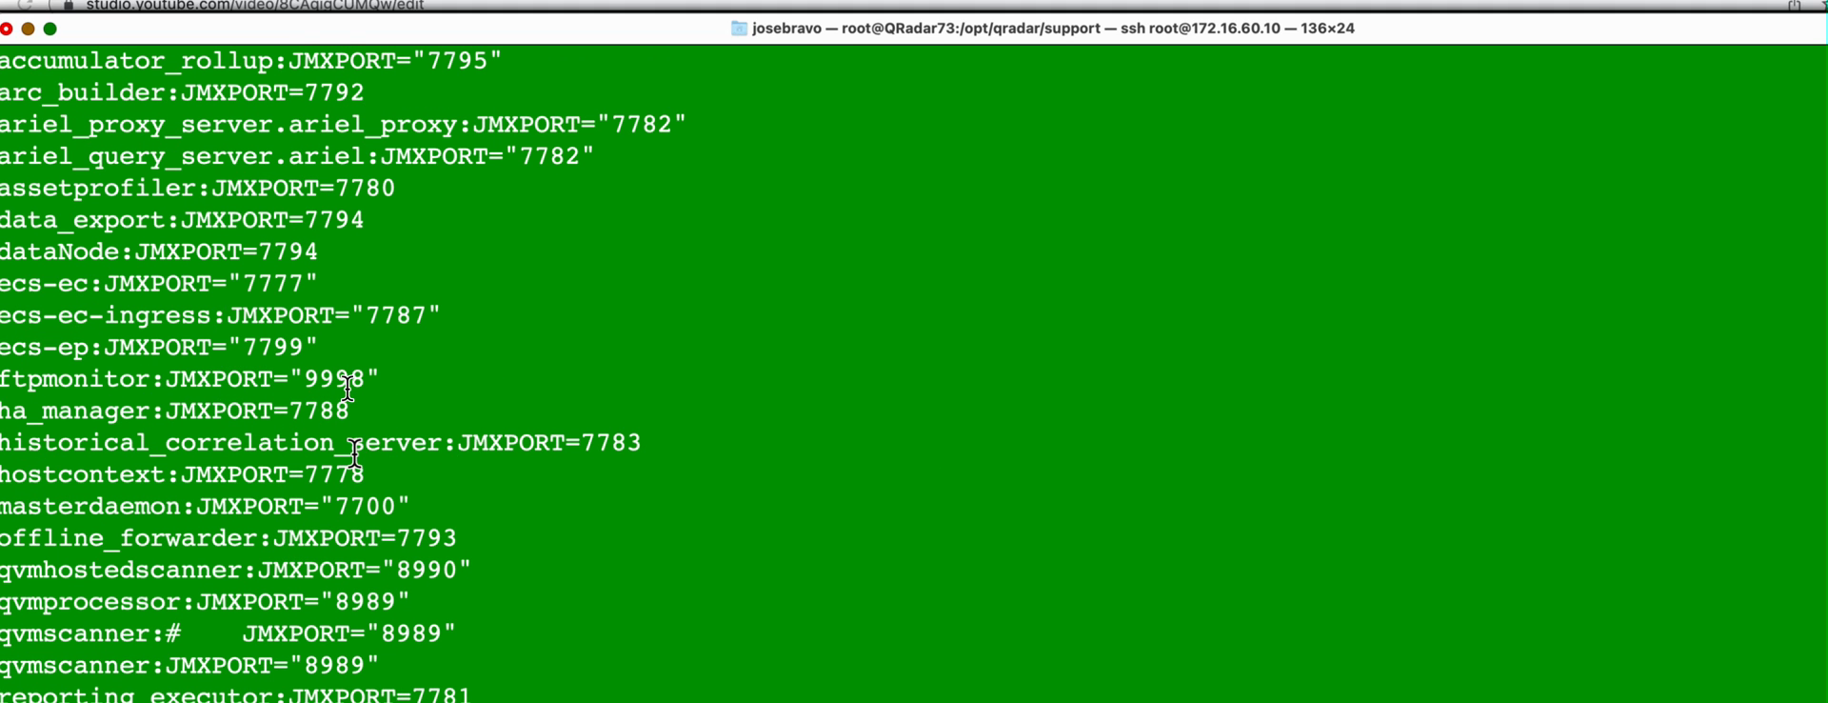
{"action": "mouse_move", "coordinate": [566, 448]}
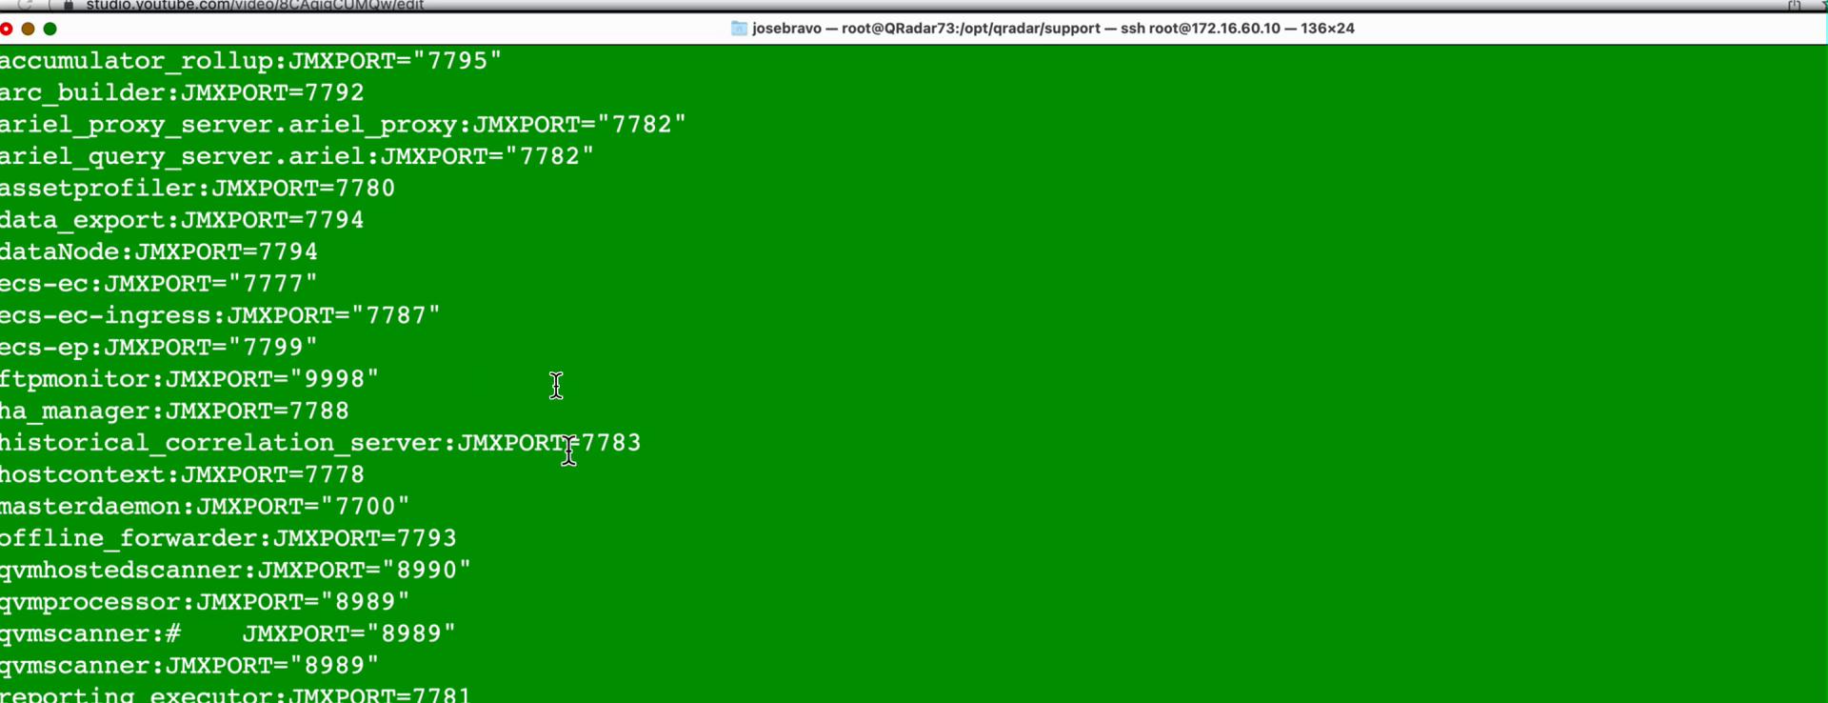
{"action": "mouse_move", "coordinate": [280, 474]}
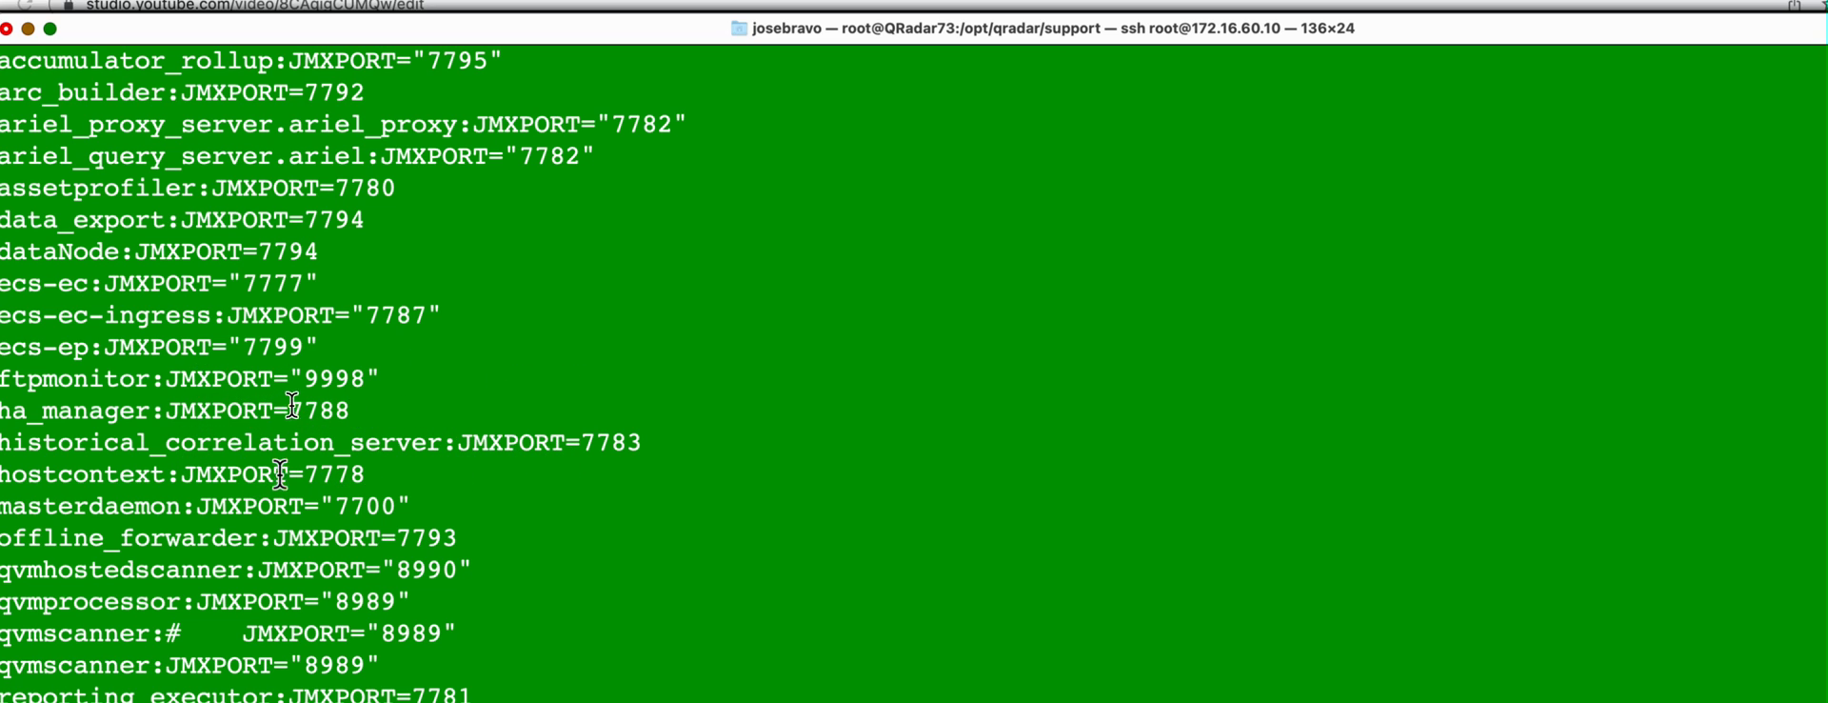
{"action": "mouse_move", "coordinate": [466, 401]}
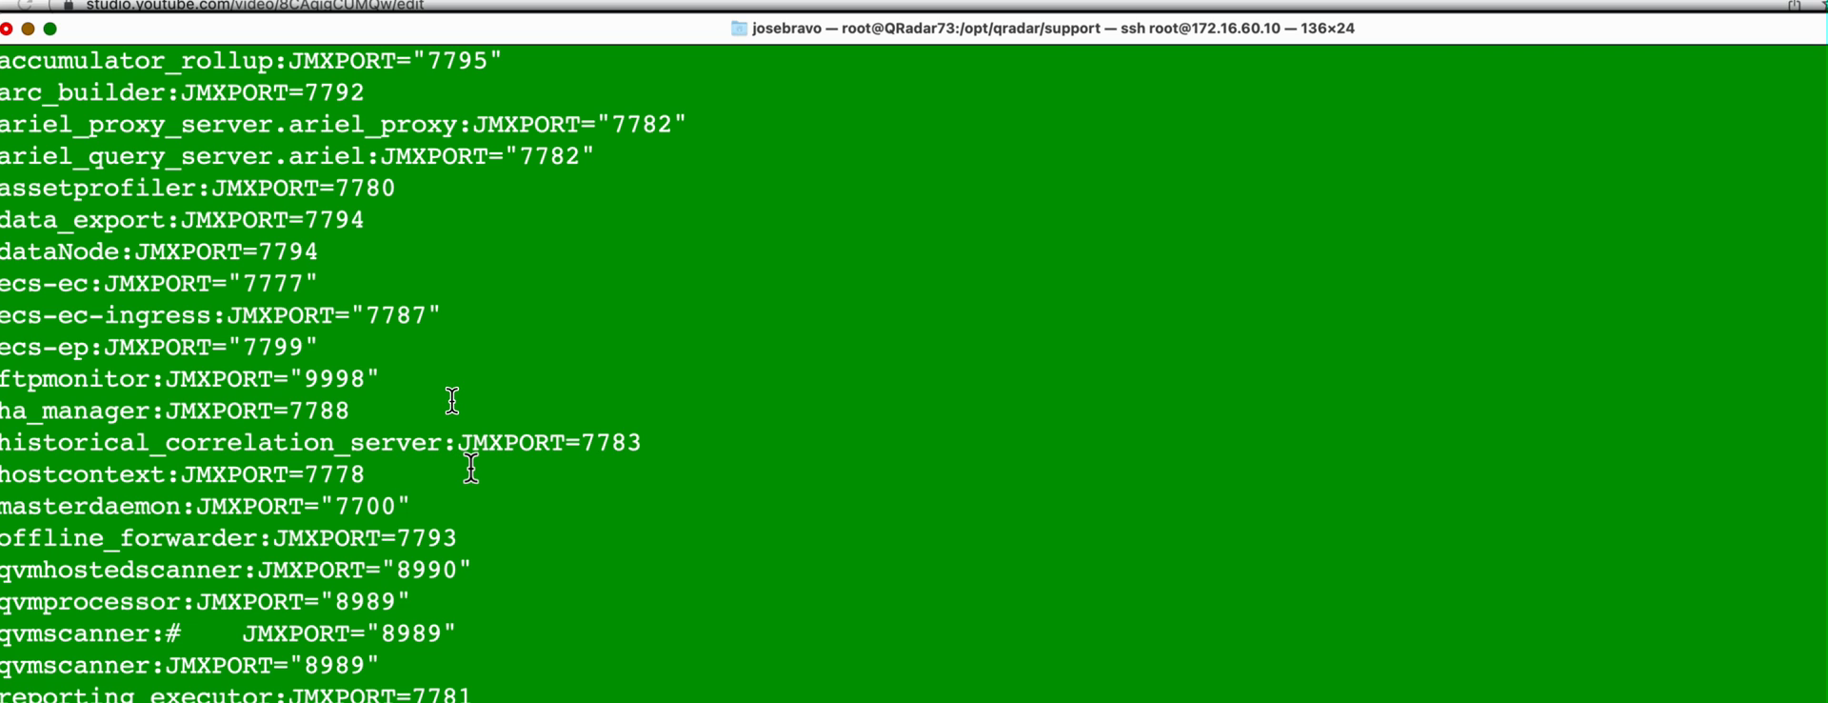
{"action": "mouse_move", "coordinate": [440, 603]}
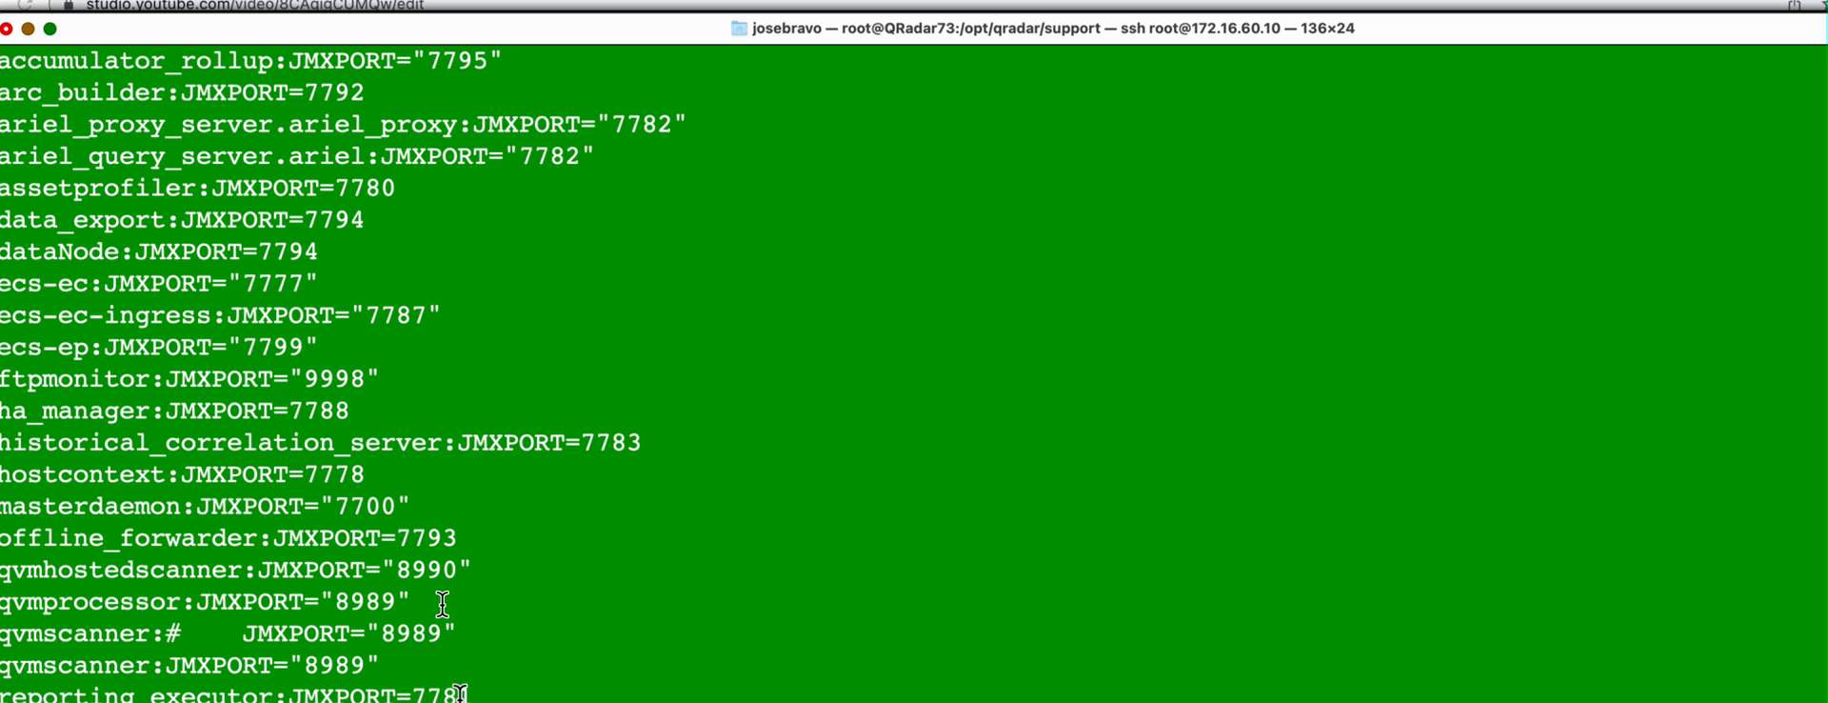
{"action": "scroll", "scroll_direction": "down", "scroll_amount": 3}
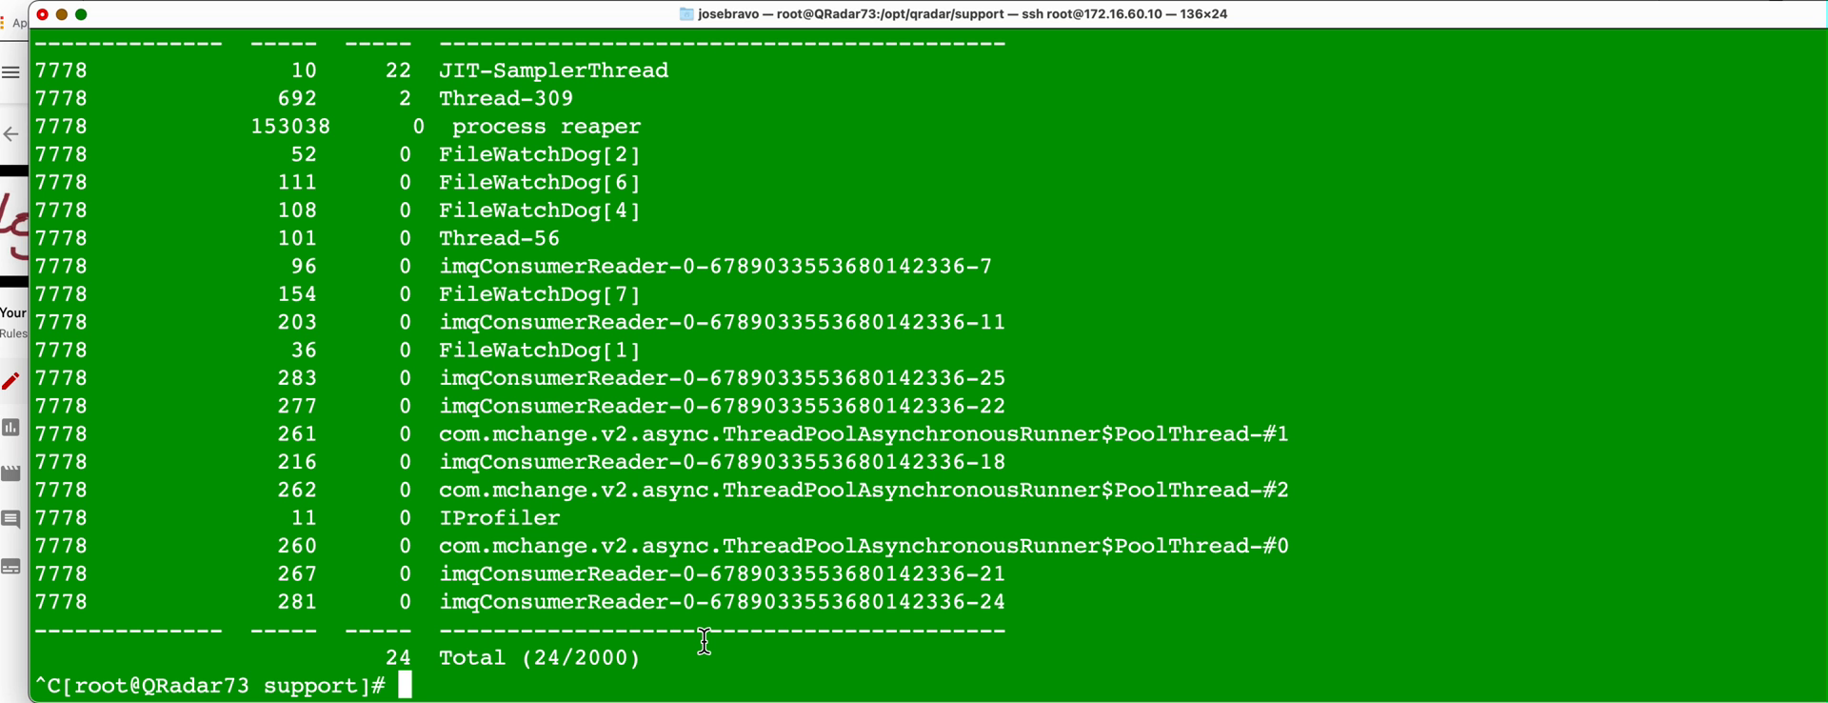
Step: Query ecs-ec-ingress Source Monitor with jmx.sh on port 7787 and select EventRate 194.2
{"action": "type", "text": "/opt/qradar/support/jmx.sh -p 7787 -b 'com.q1labs.sem:application=ecs-ec-ingress.ecs-ec-ingress,type=source,name=Source Monitor'"}
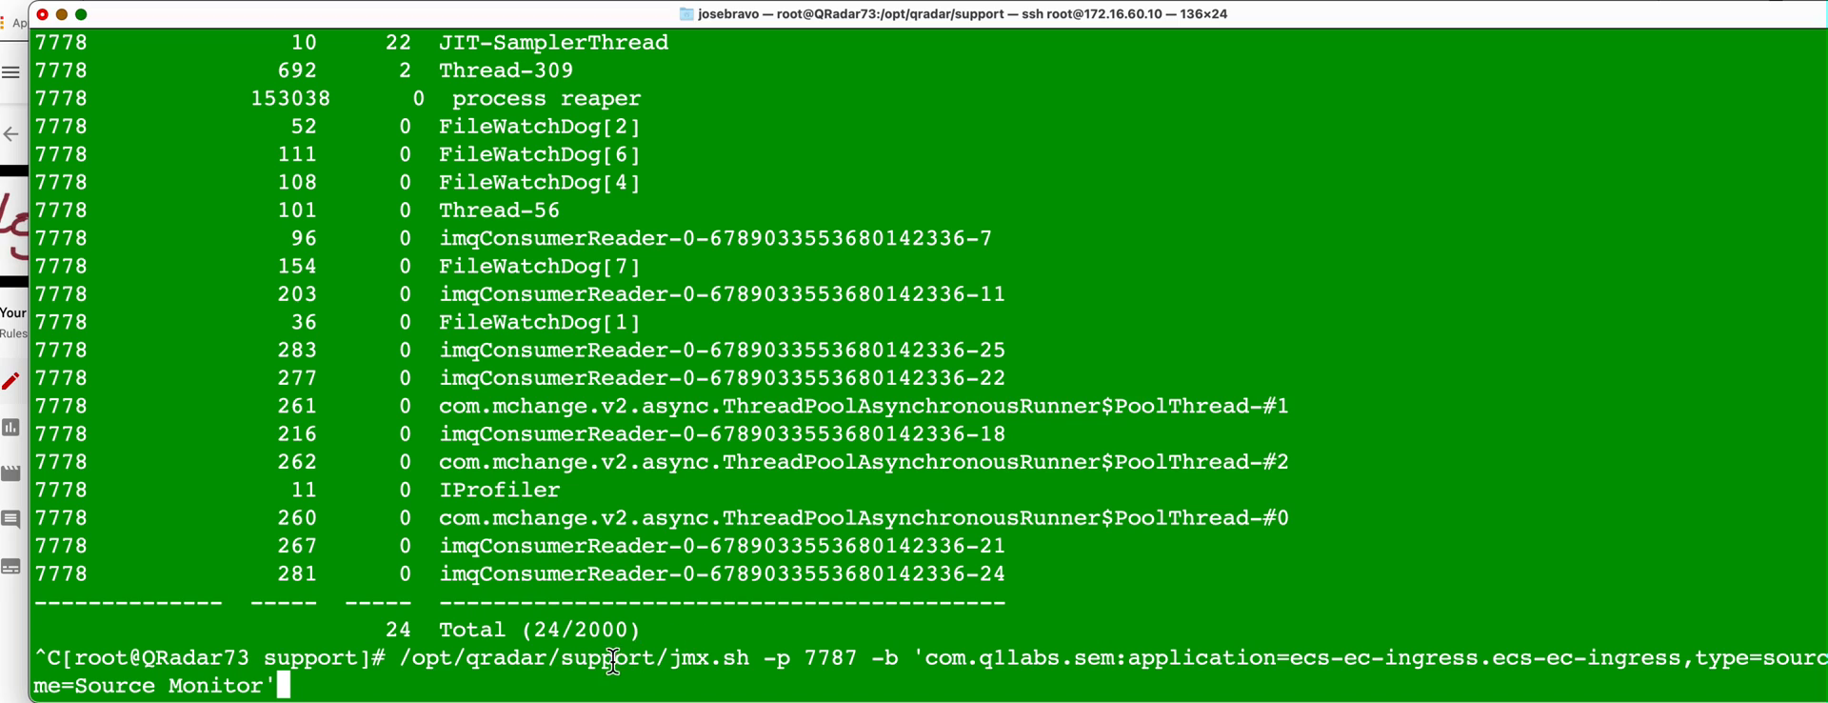
{"action": "mouse_move", "coordinate": [772, 656]}
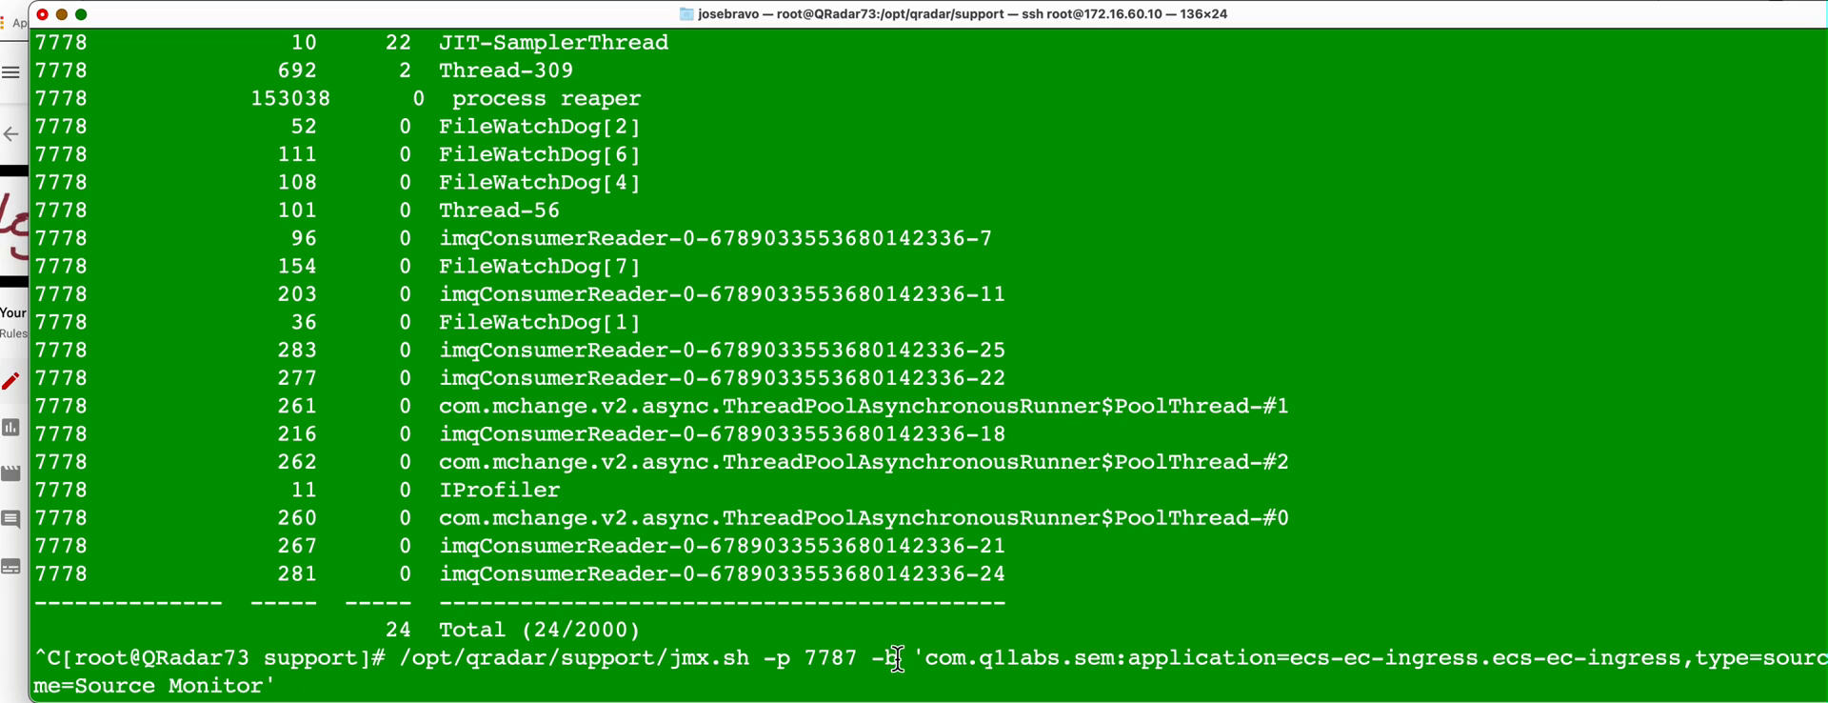
{"action": "type", "text": "b"}
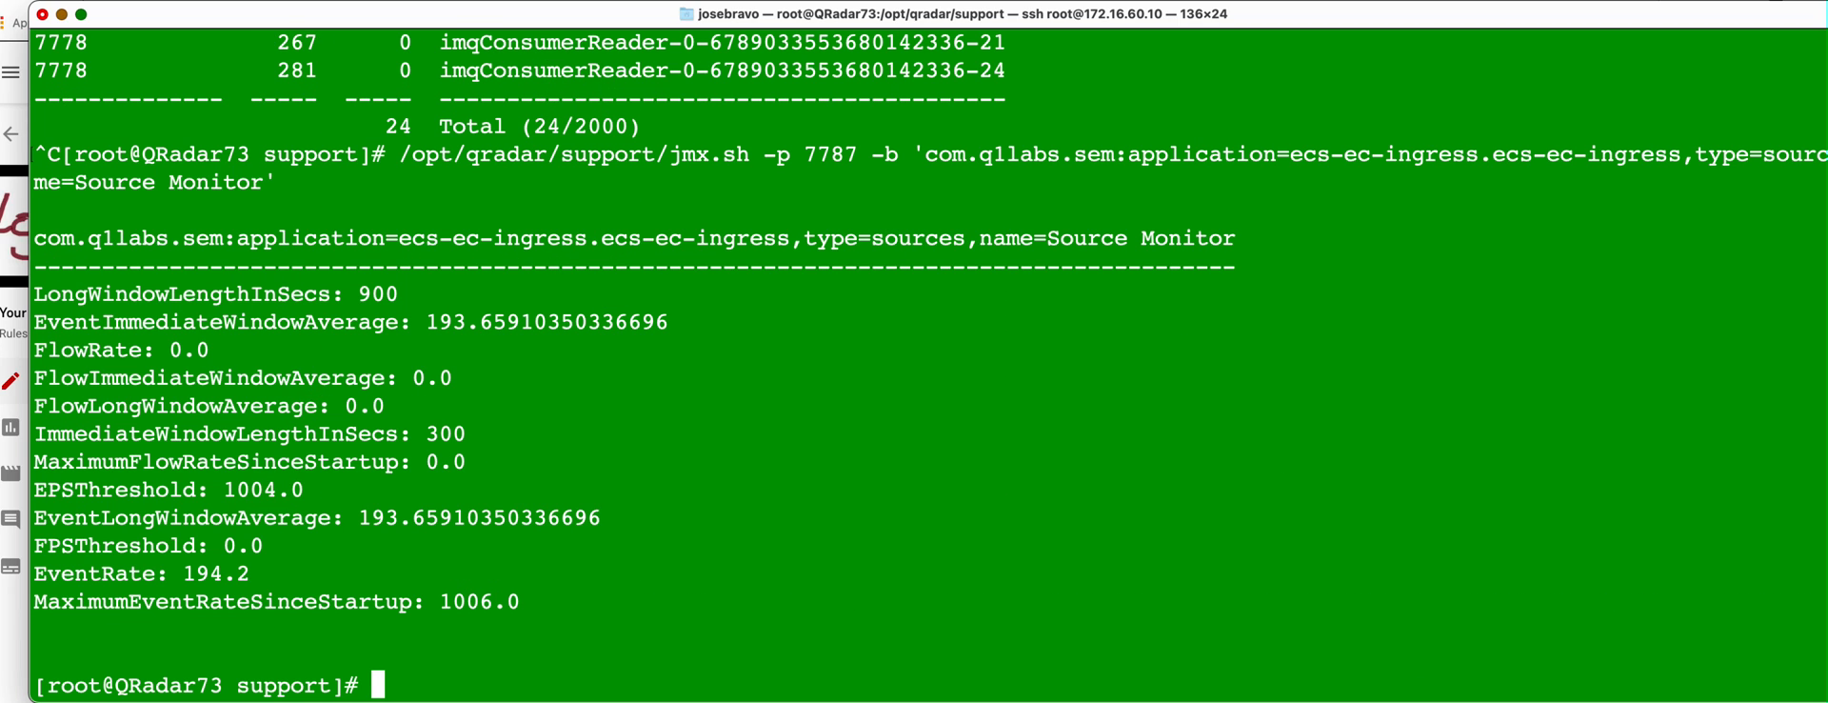
{"action": "mouse_move", "coordinate": [482, 534]}
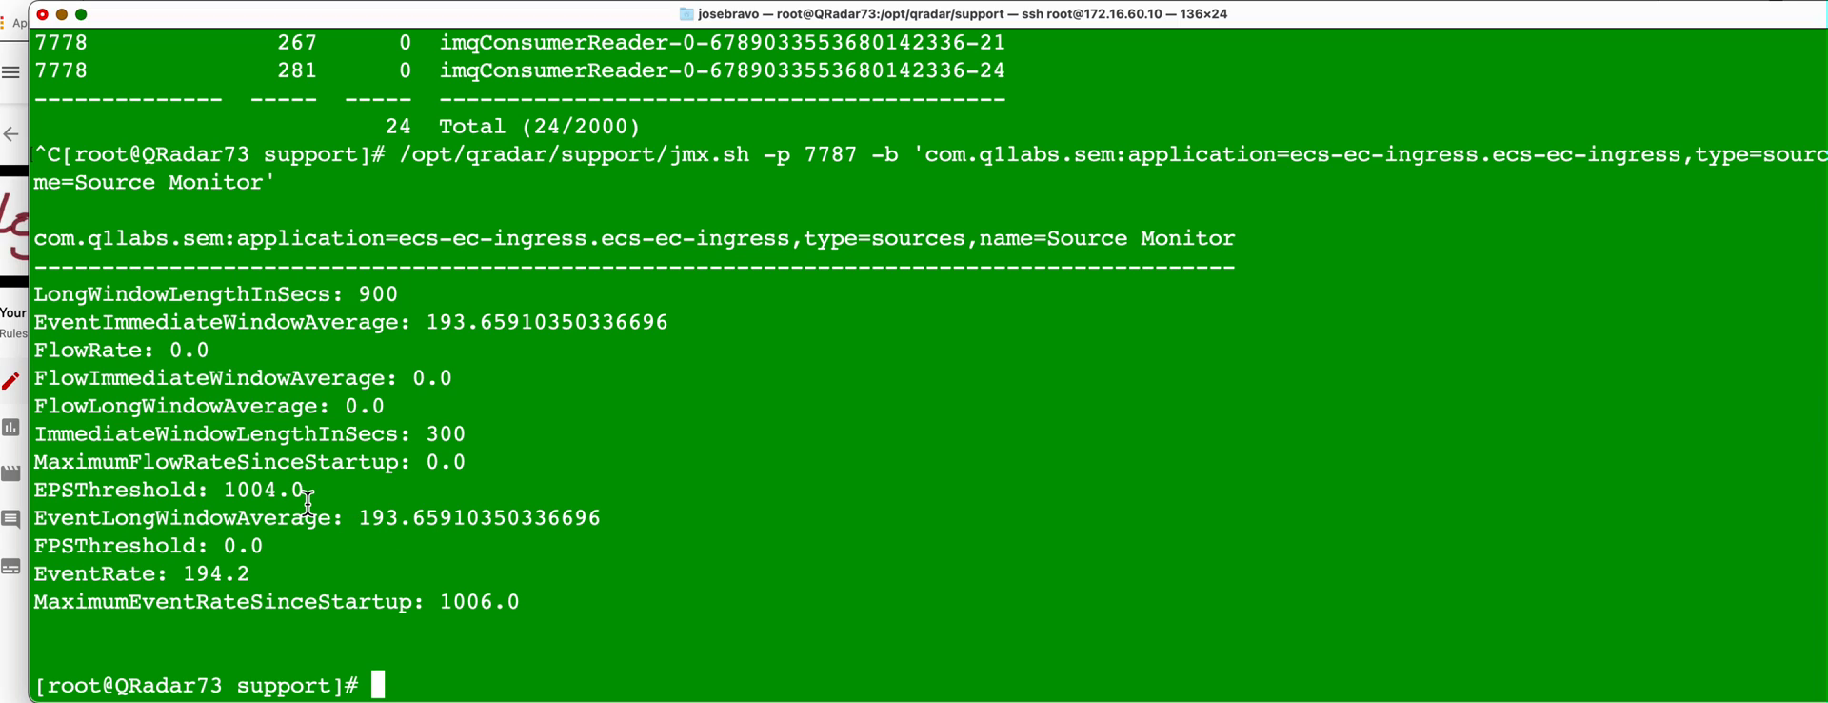
{"action": "mouse_move", "coordinate": [369, 462]}
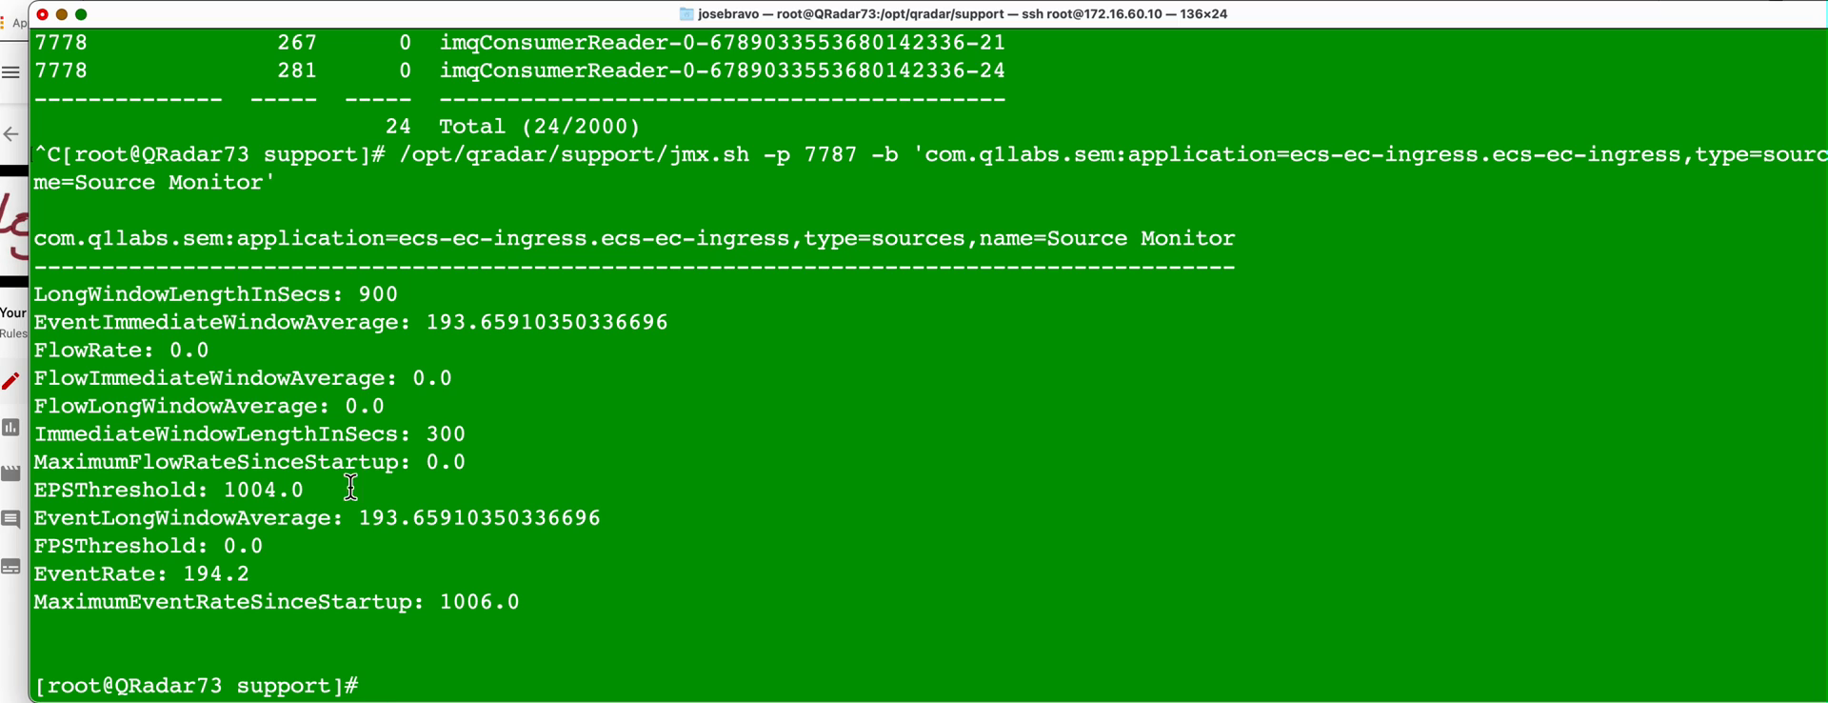
{"action": "double_click", "coordinate": [216, 572]}
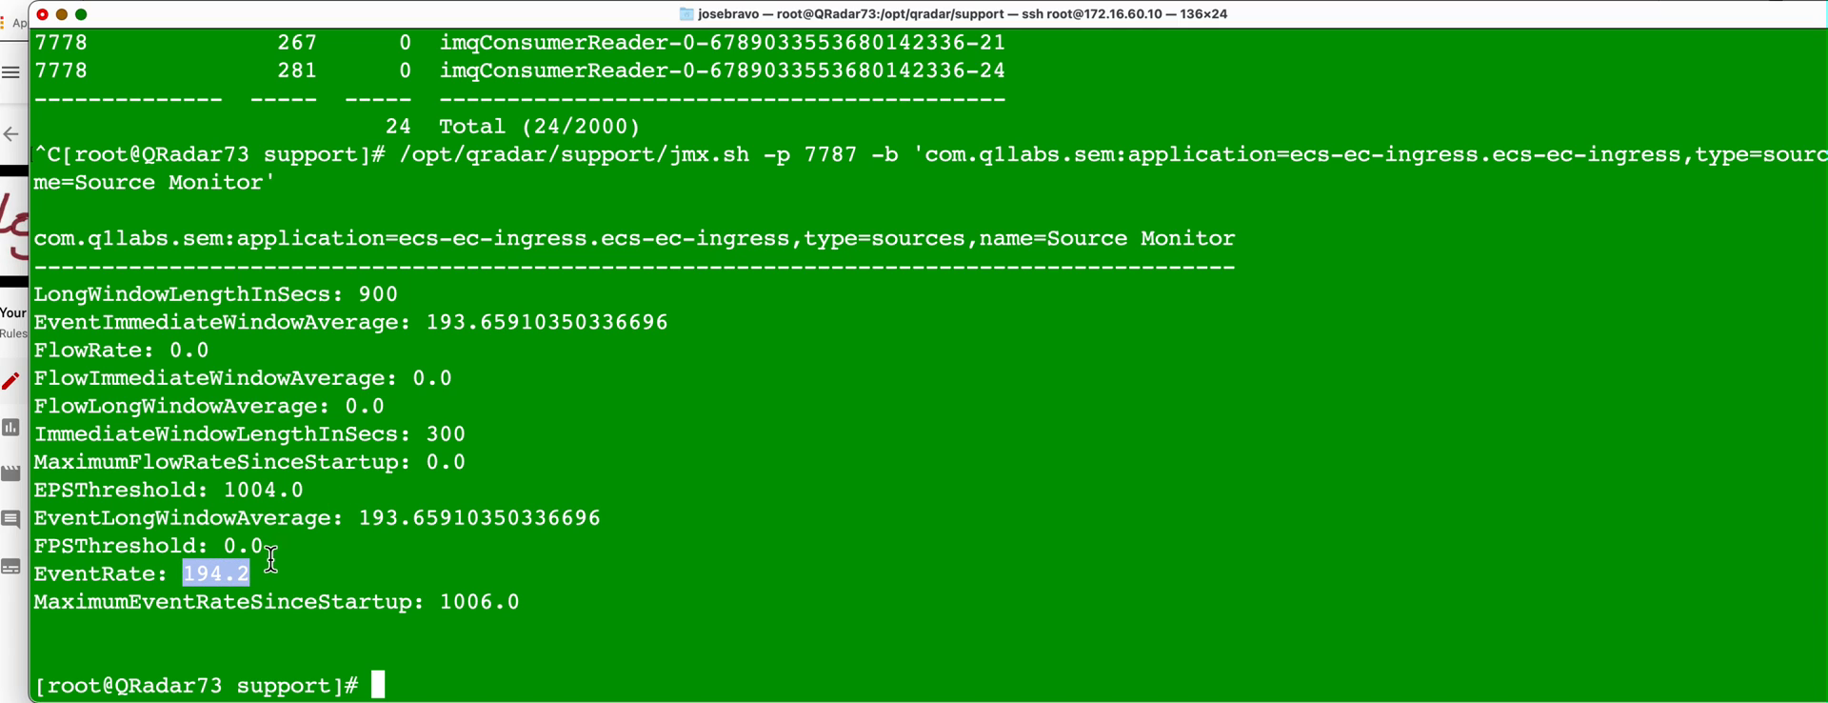
{"action": "mouse_move", "coordinate": [280, 489]}
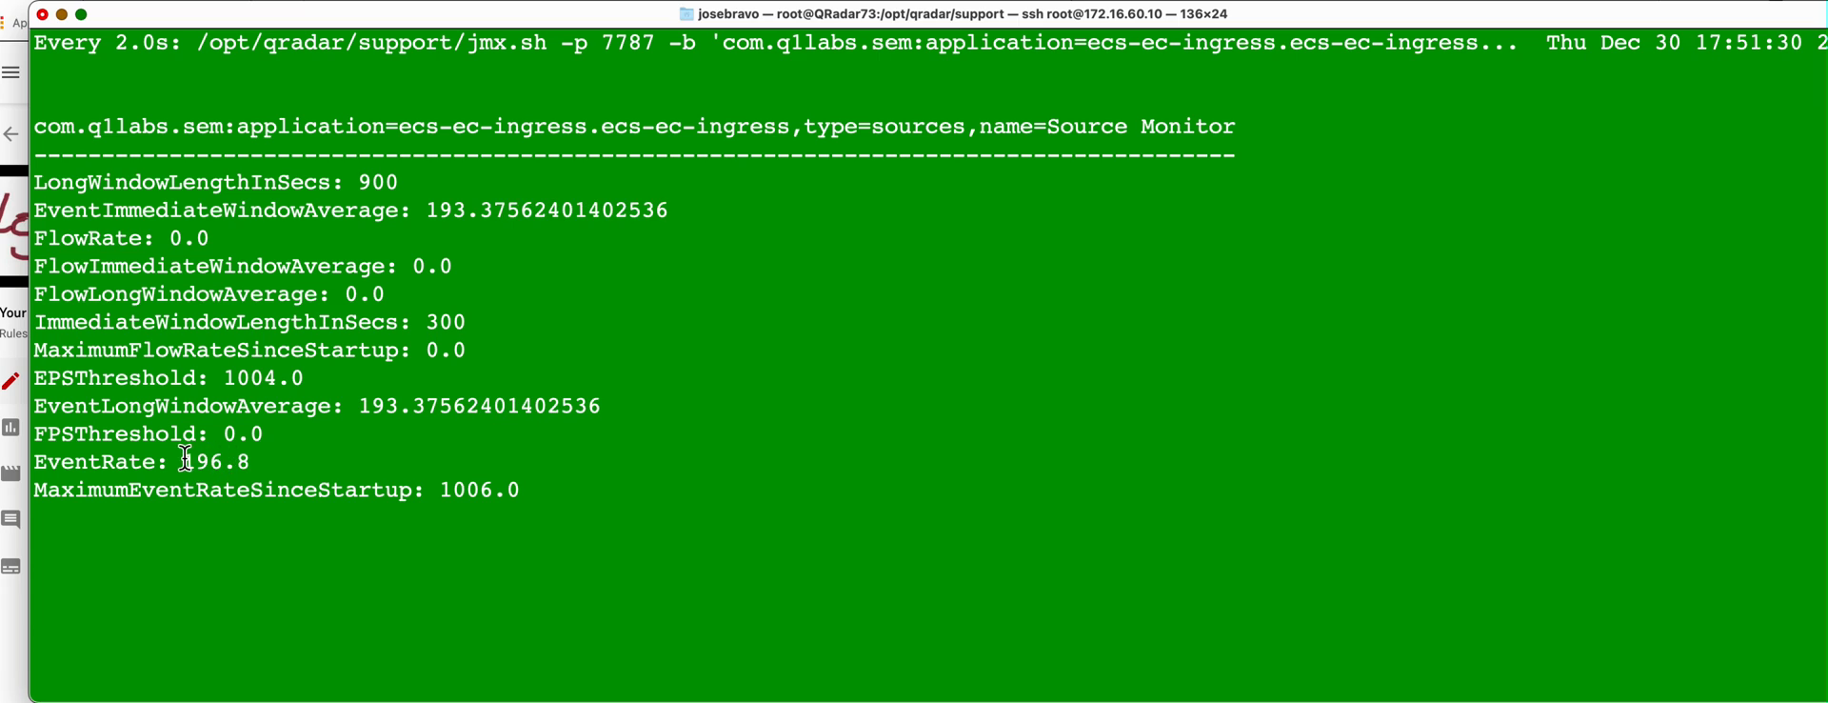
{"action": "mouse_move", "coordinate": [404, 220]}
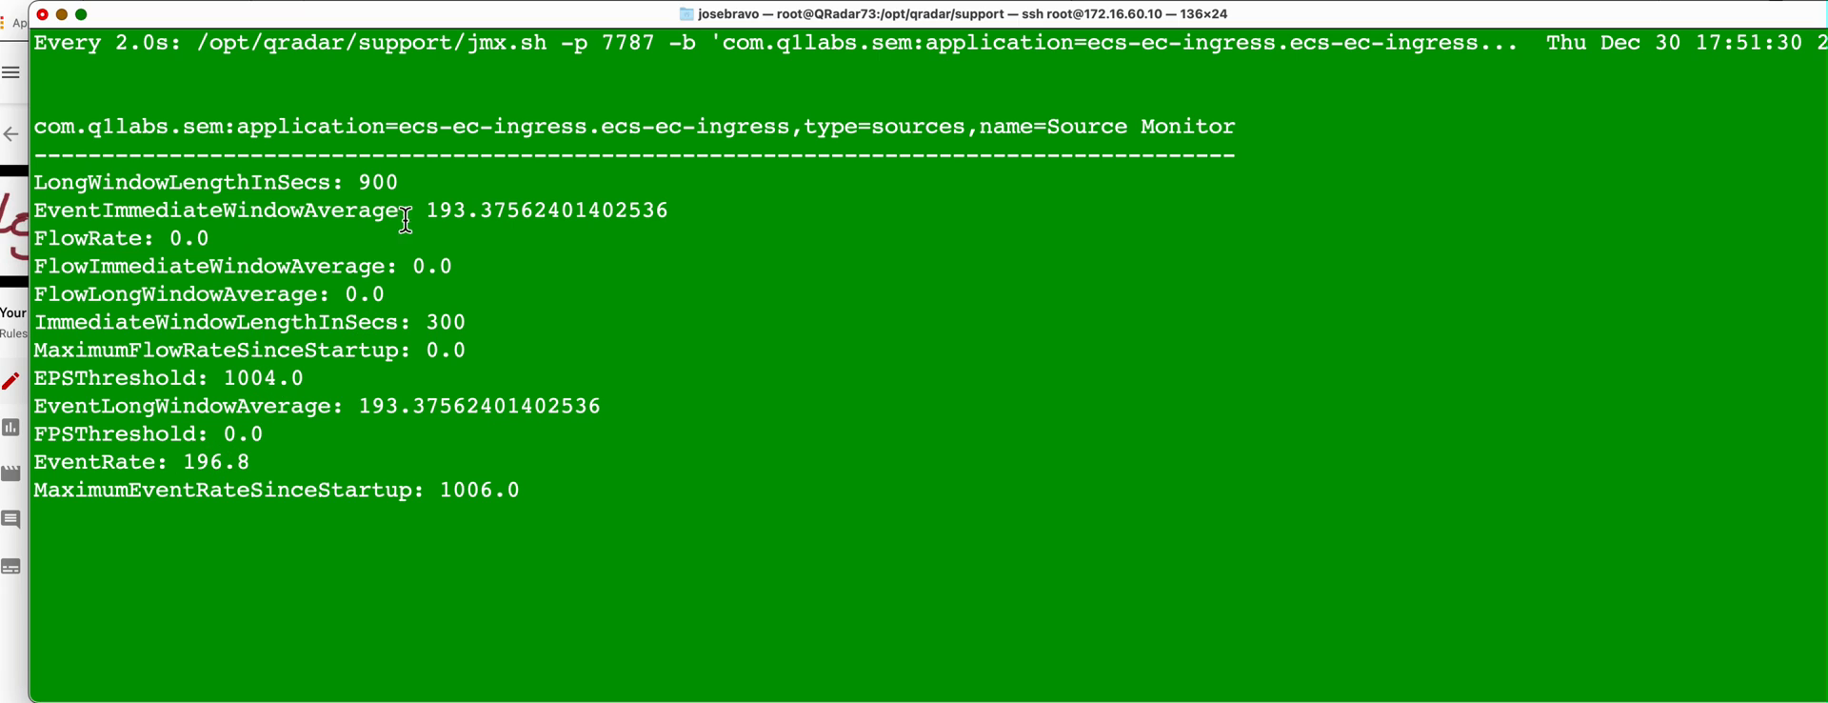
{"action": "mouse_move", "coordinate": [550, 337]}
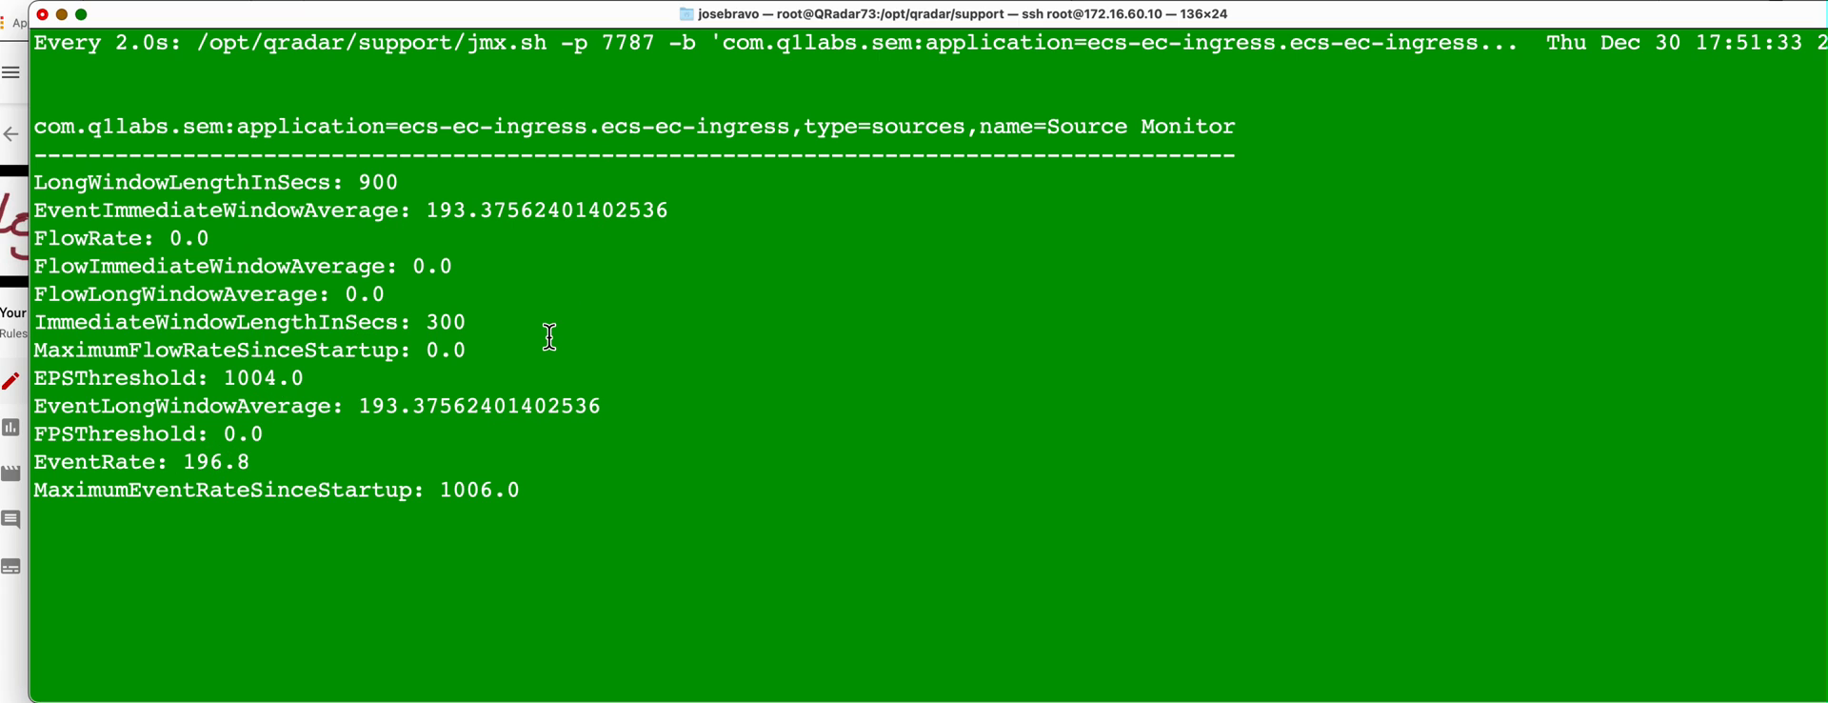